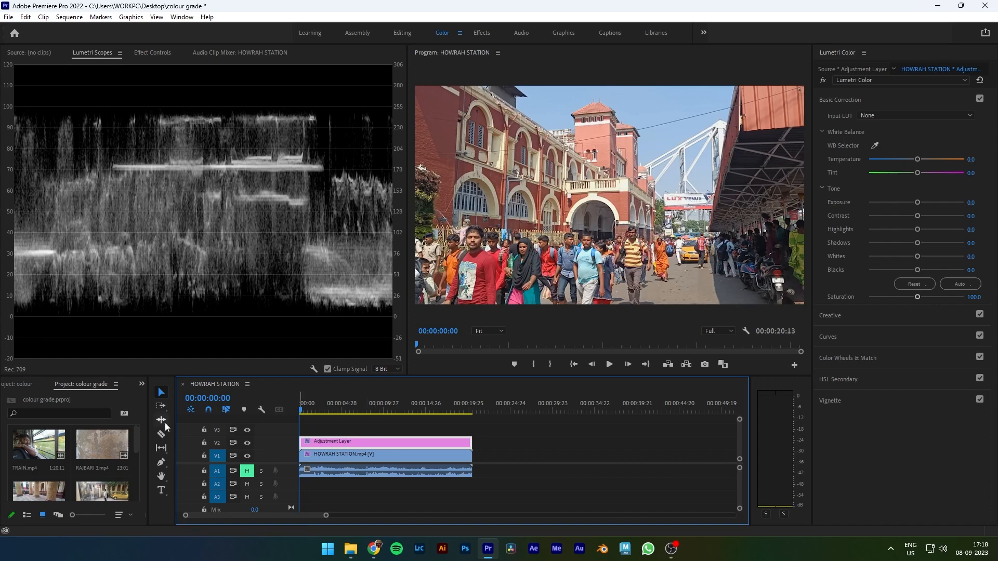
{"action": "mouse_move", "coordinate": [456, 375]}
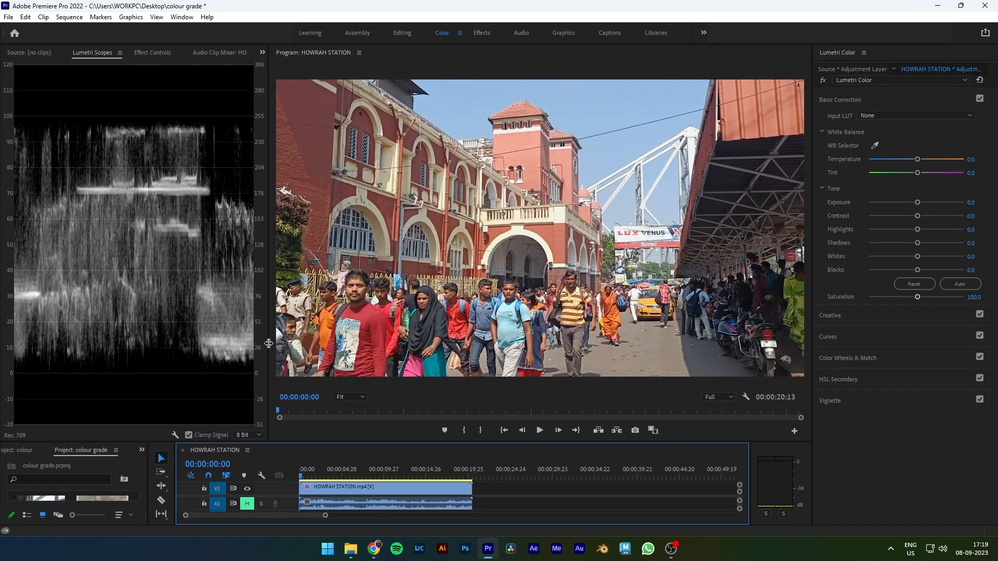
{"action": "mouse_move", "coordinate": [411, 344]}
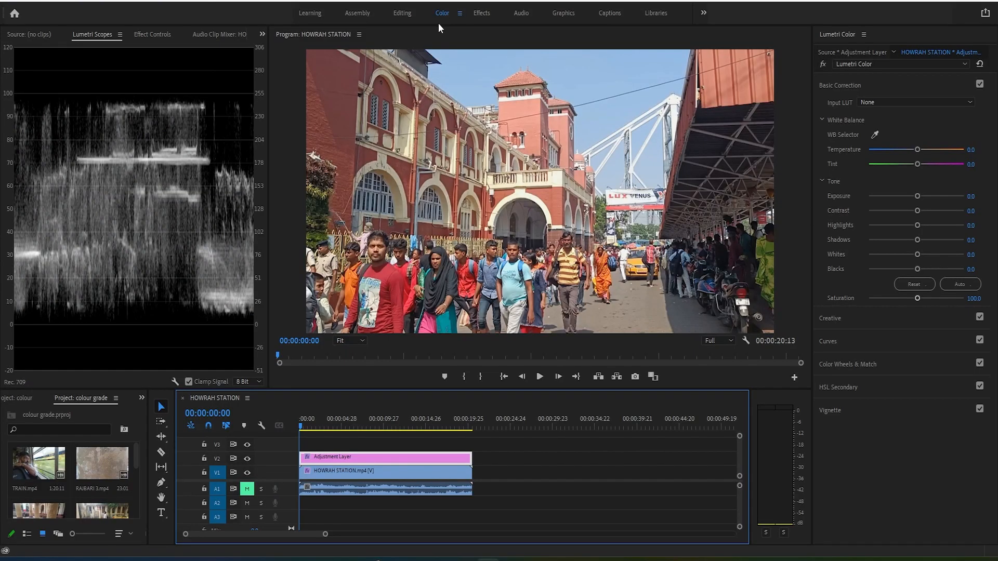
{"action": "mouse_move", "coordinate": [173, 249]}
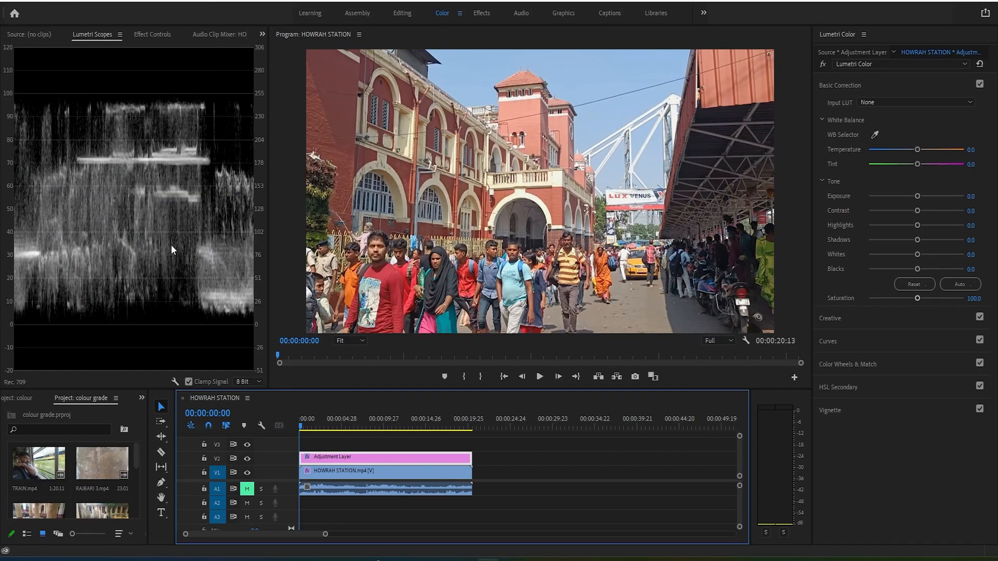
{"action": "mouse_move", "coordinate": [166, 251]}
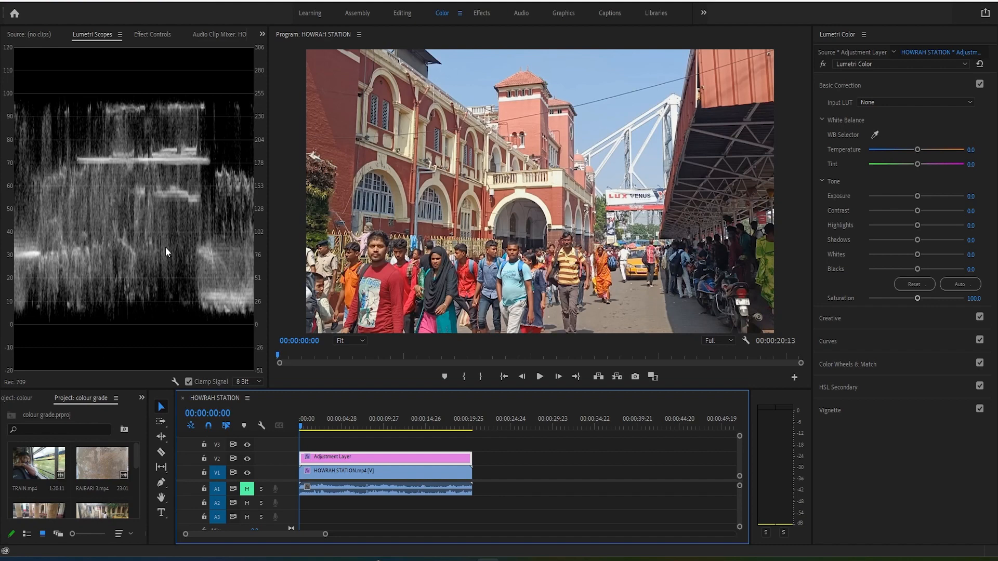
{"action": "mouse_move", "coordinate": [174, 125]}
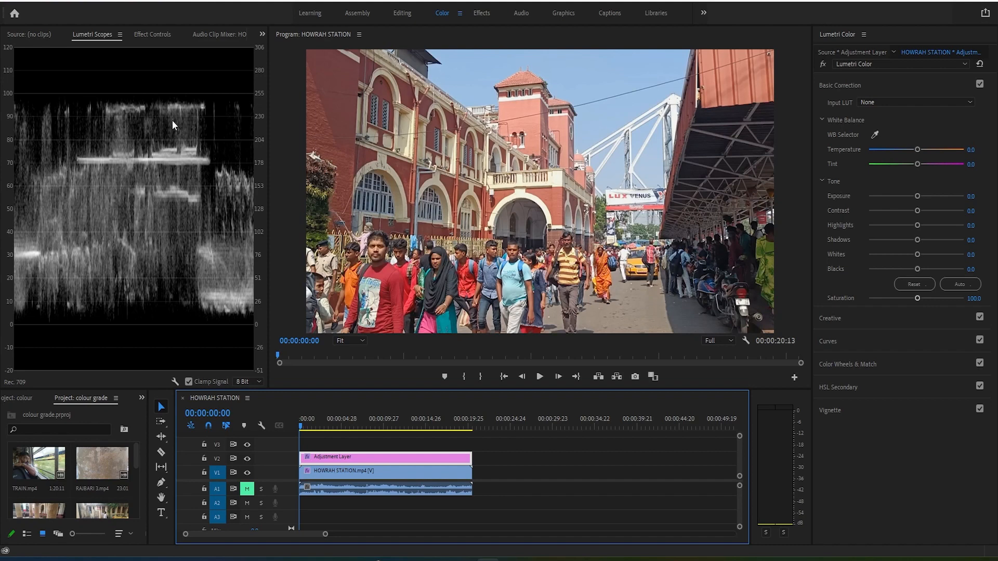
{"action": "mouse_move", "coordinate": [268, 176]}
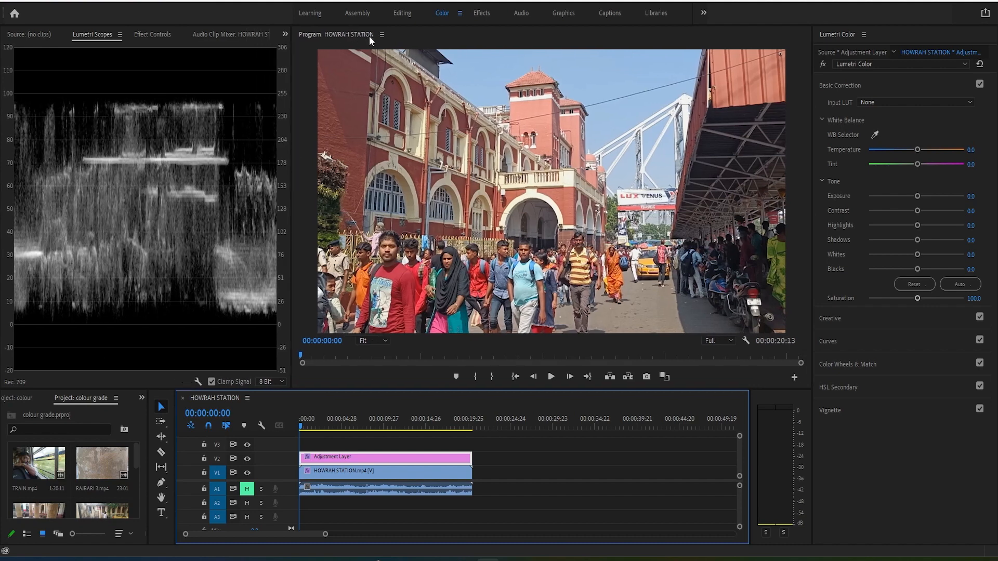
{"action": "mouse_move", "coordinate": [126, 58]}
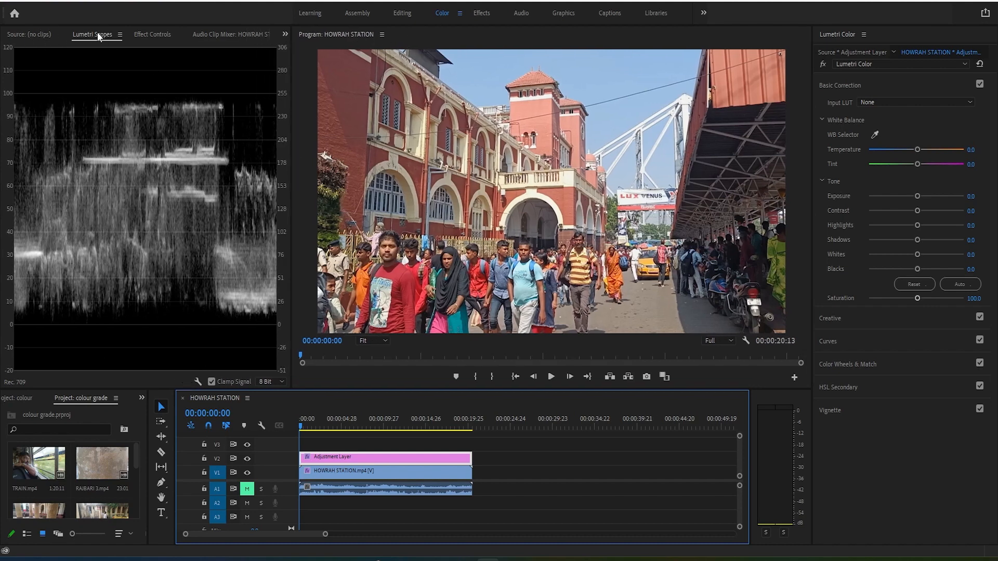
{"action": "mouse_move", "coordinate": [204, 388]}
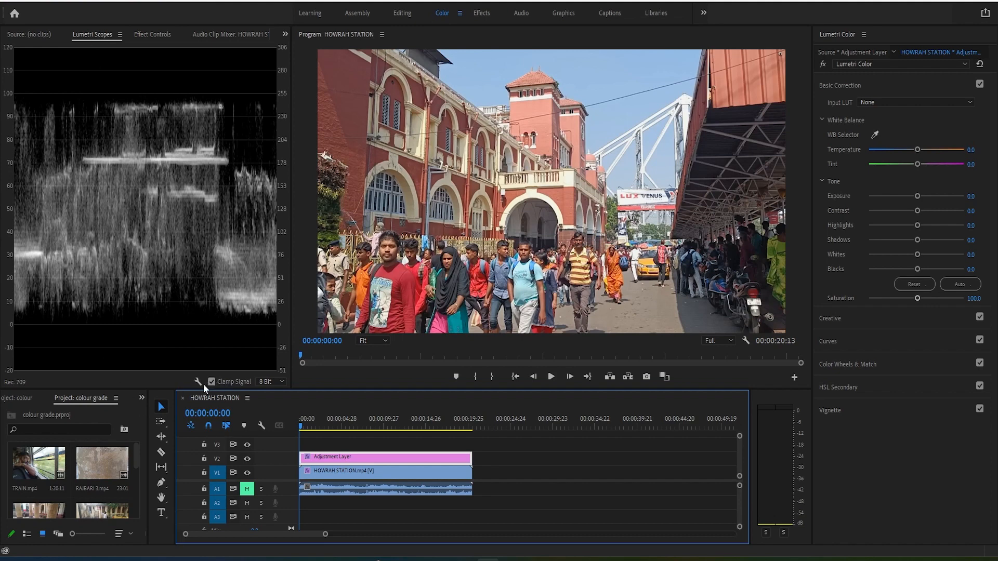
Look through the Lumetri Scopes wrench menu and dismiss it without changing the waveform display.
{"action": "left_click", "coordinate": [197, 381]}
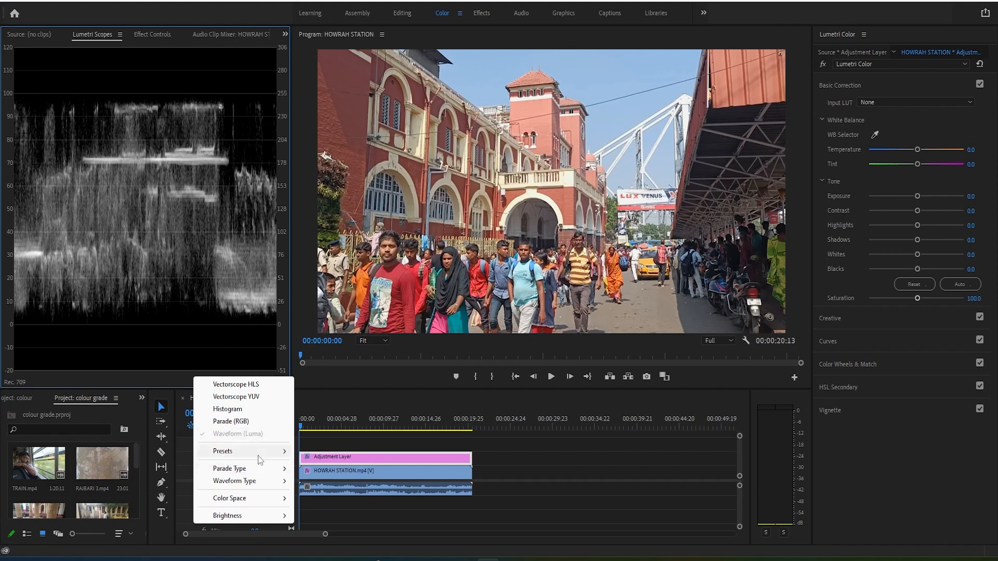
{"action": "left_click", "coordinate": [234, 480]}
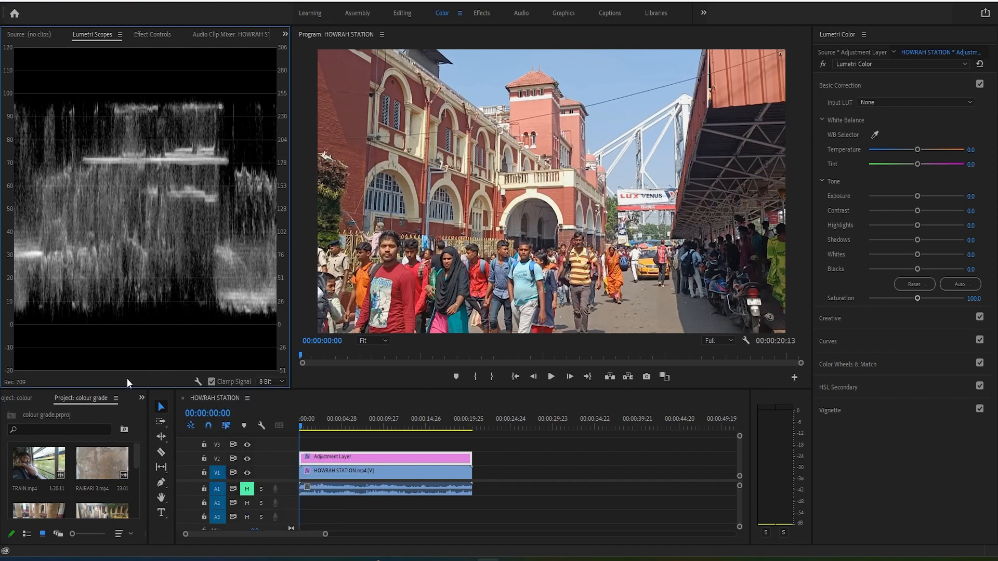
{"action": "mouse_move", "coordinate": [175, 115]}
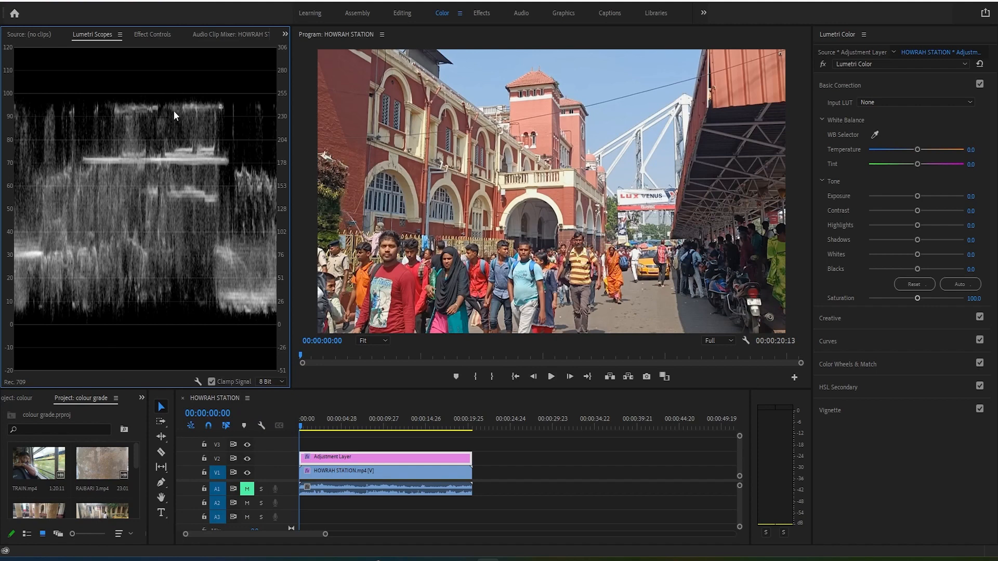
{"action": "mouse_move", "coordinate": [110, 102]}
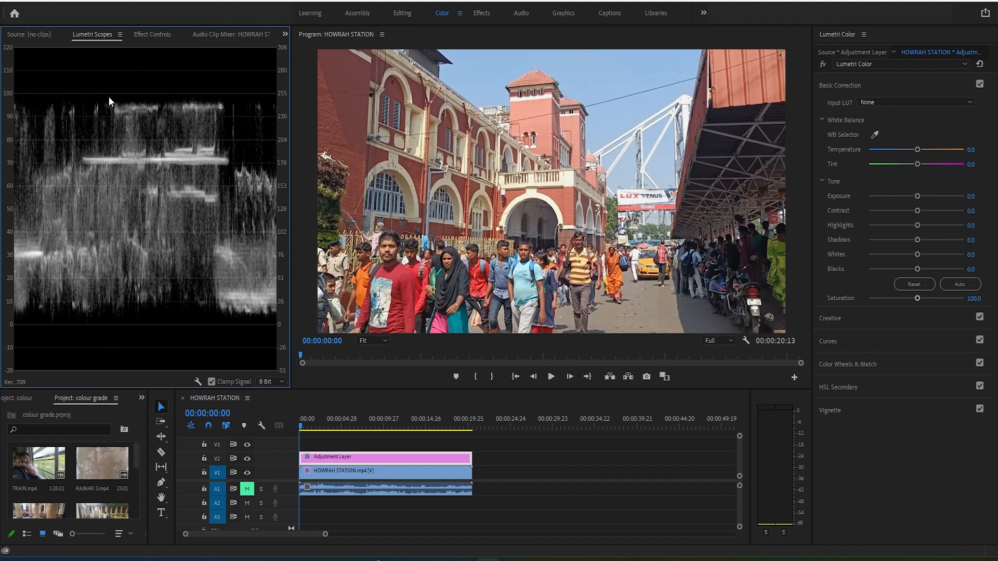
{"action": "mouse_move", "coordinate": [76, 337]}
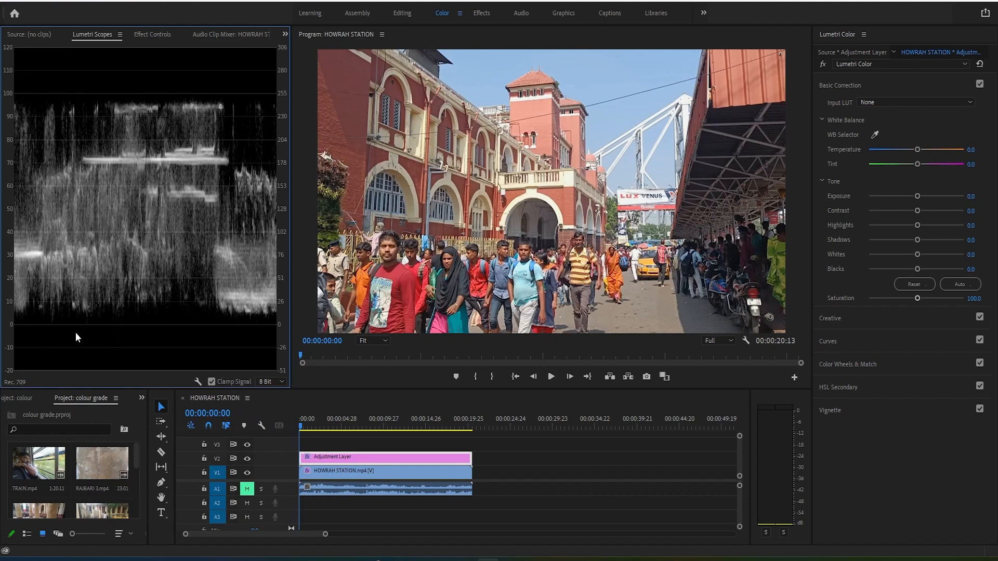
{"action": "mouse_move", "coordinate": [163, 328]}
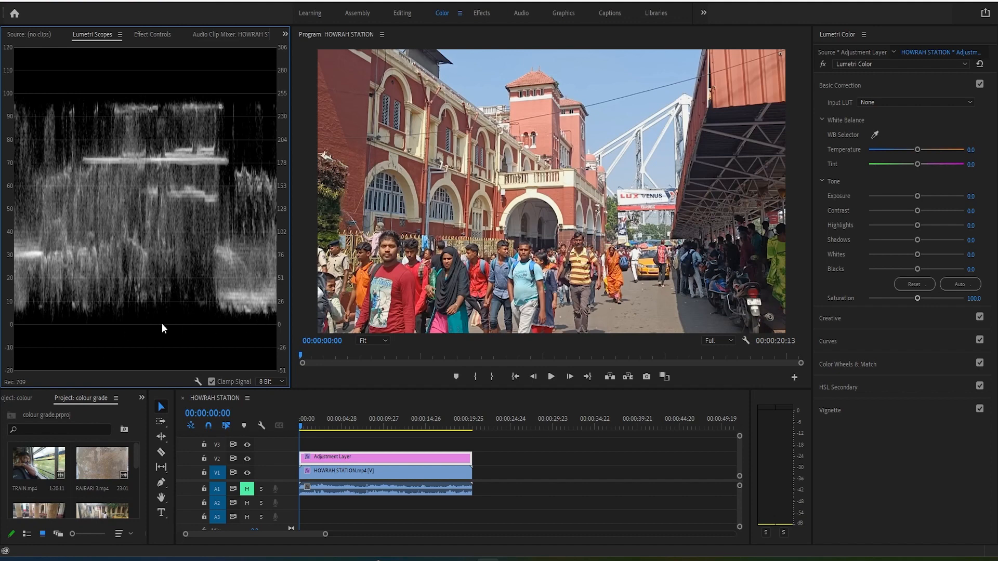
{"action": "mouse_move", "coordinate": [327, 197]}
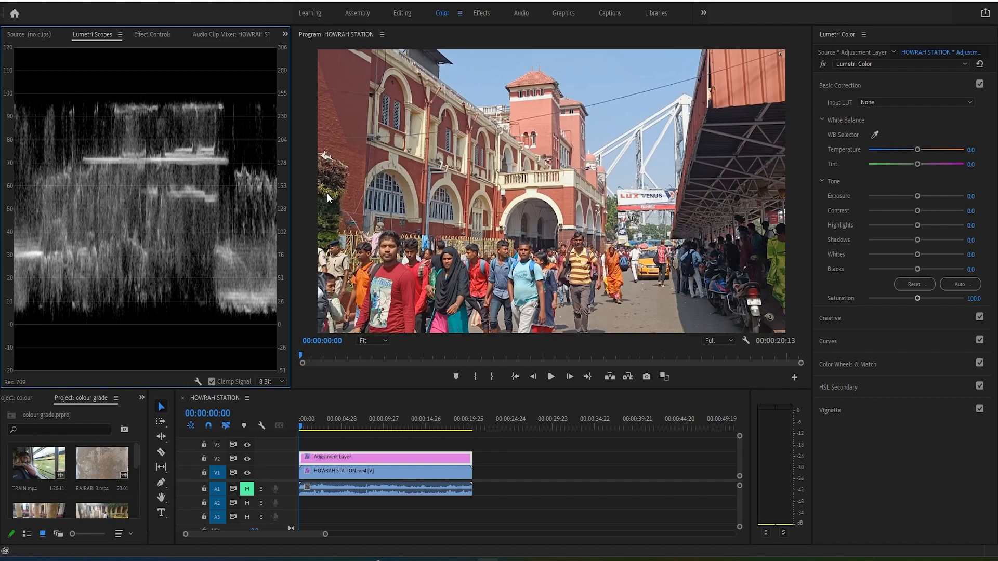
{"action": "mouse_move", "coordinate": [269, 299]}
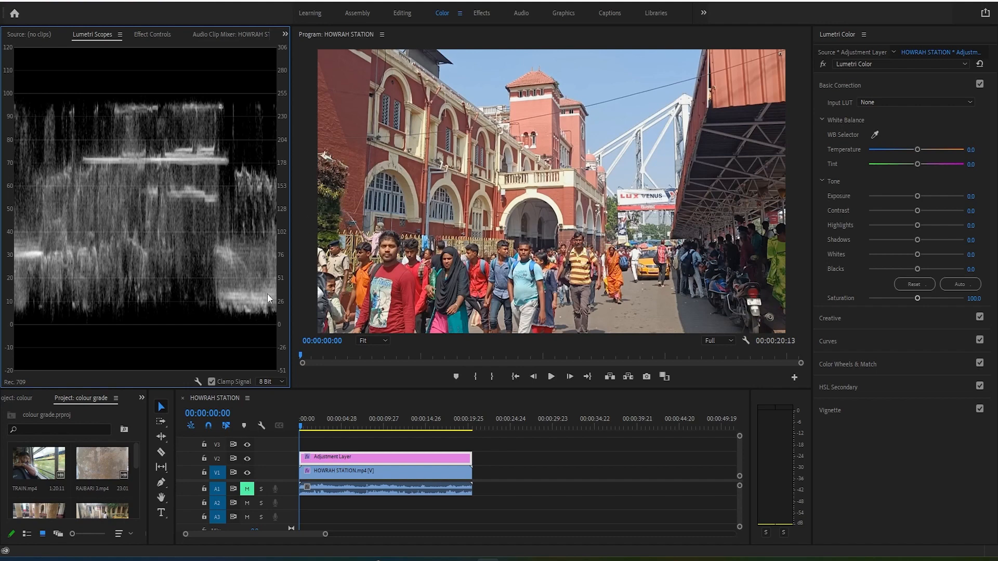
{"action": "mouse_move", "coordinate": [256, 320]}
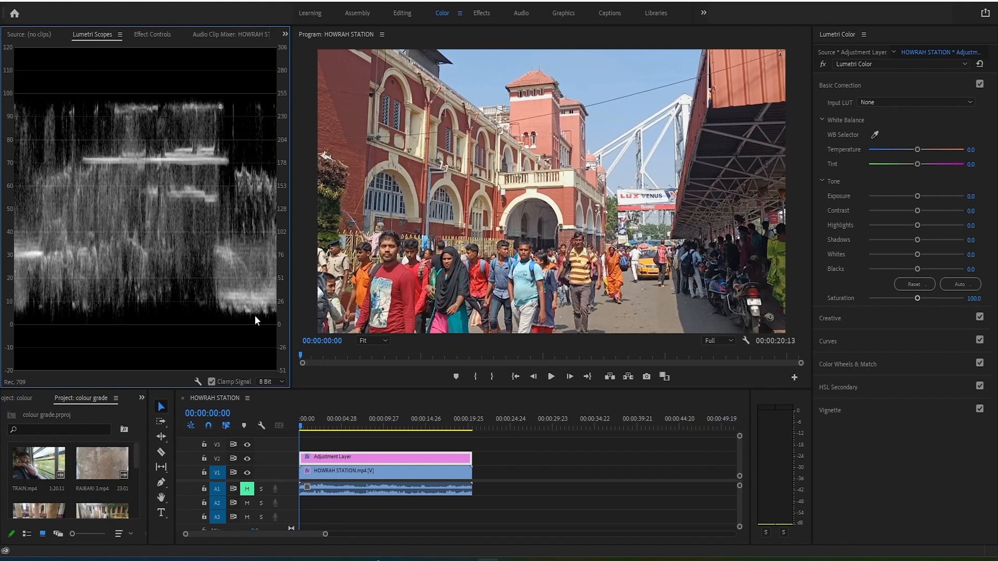
{"action": "mouse_move", "coordinate": [153, 280]}
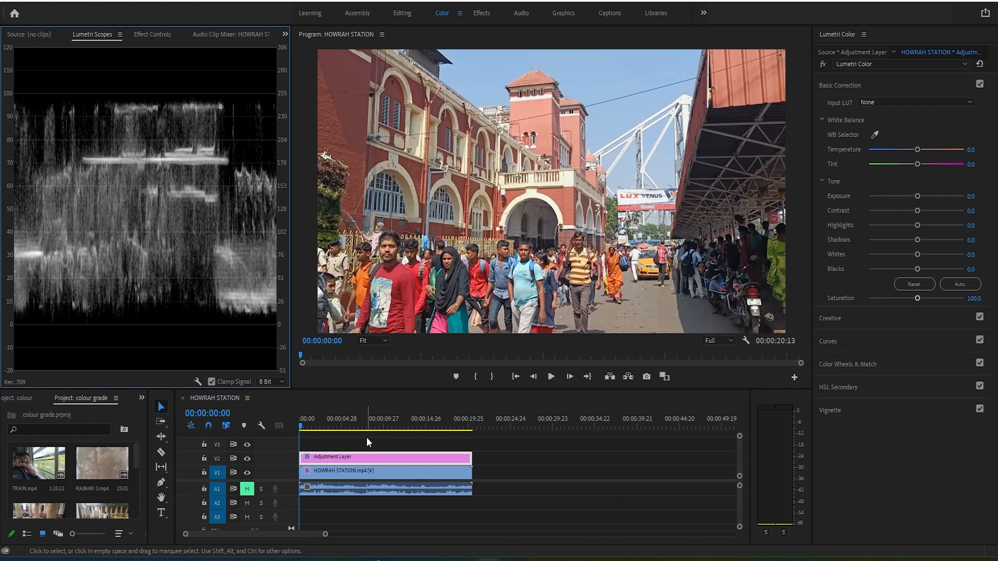
{"action": "mouse_move", "coordinate": [388, 482]}
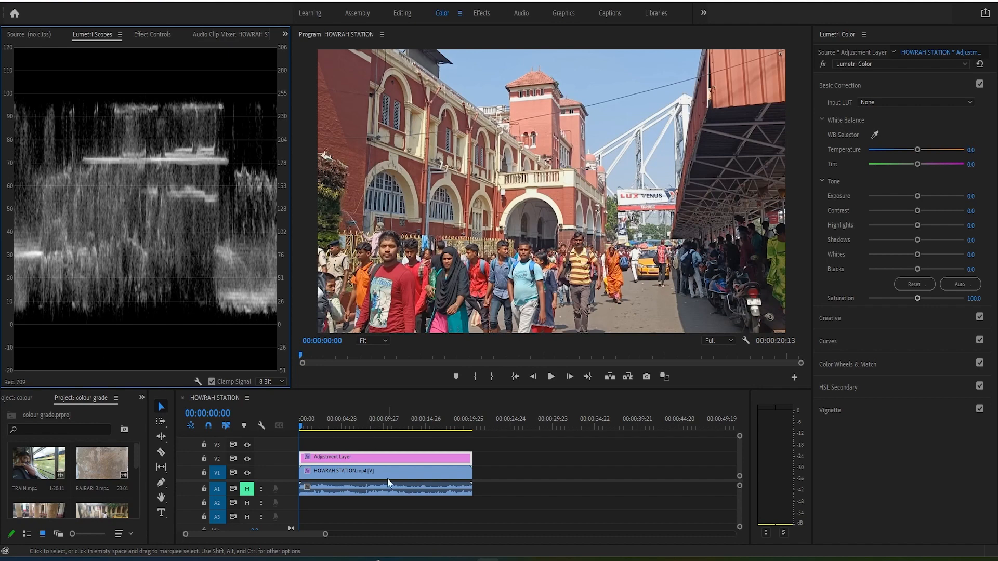
Target the HOWRAH STATION clip on V1 and sample a neutral area with the WB Selector eyedropper.
{"action": "left_click", "coordinate": [385, 471]}
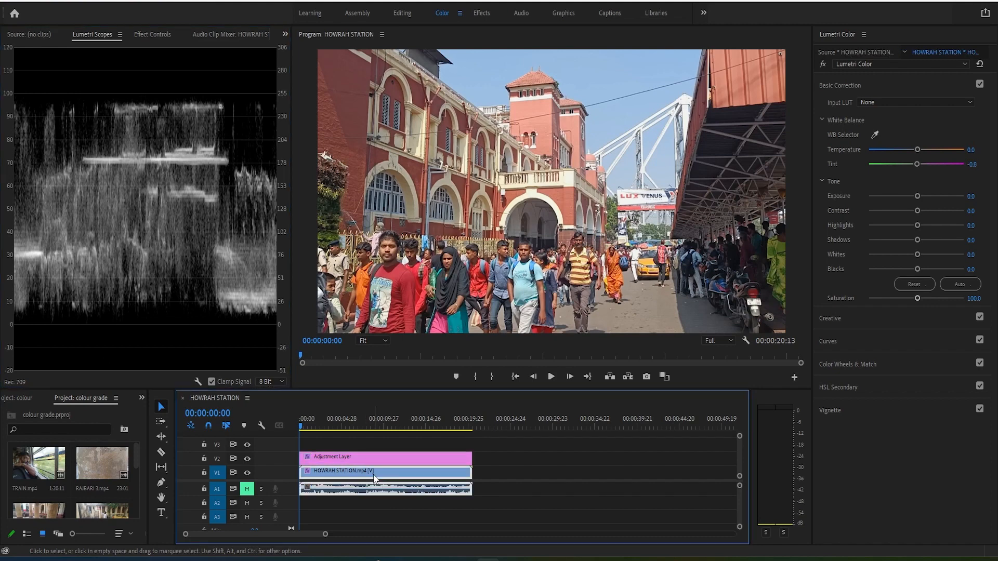
{"action": "mouse_move", "coordinate": [374, 477]}
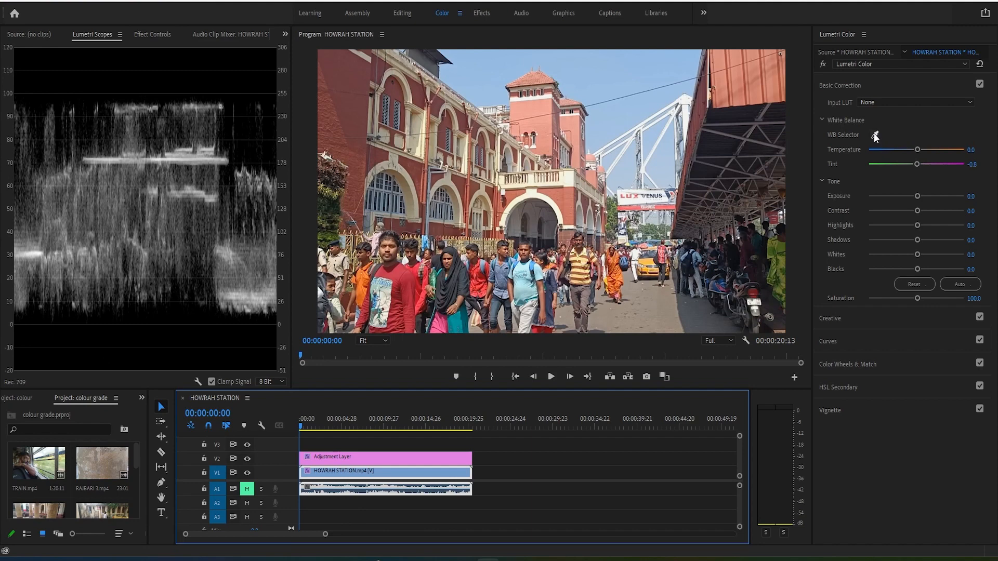
{"action": "left_click", "coordinate": [874, 134]}
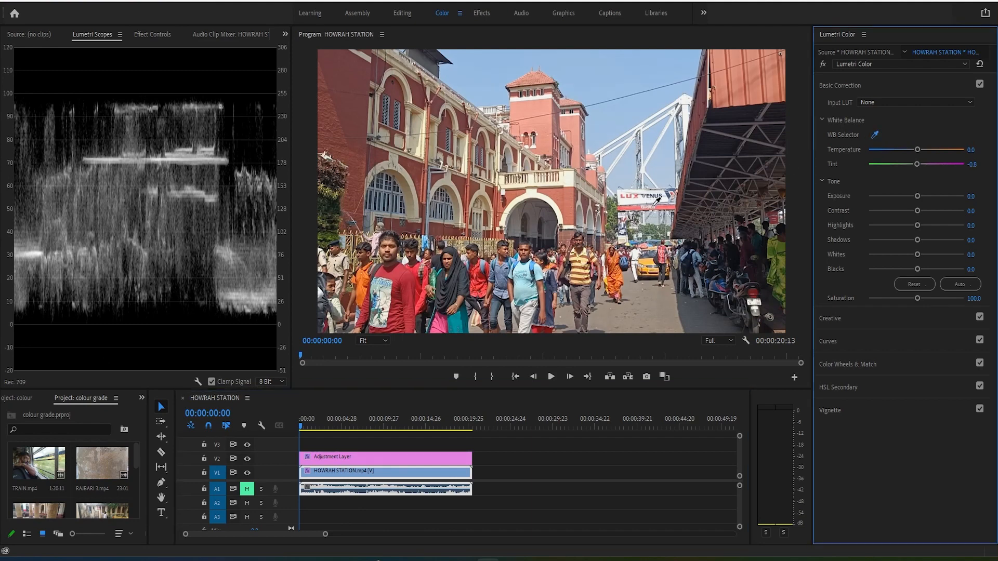
{"action": "mouse_move", "coordinate": [693, 187]}
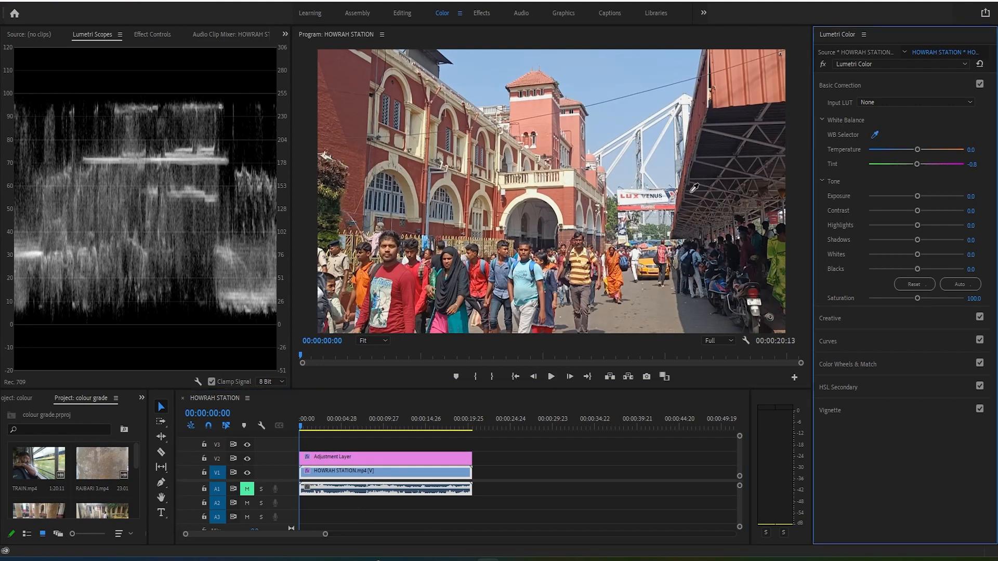
{"action": "mouse_move", "coordinate": [642, 193]}
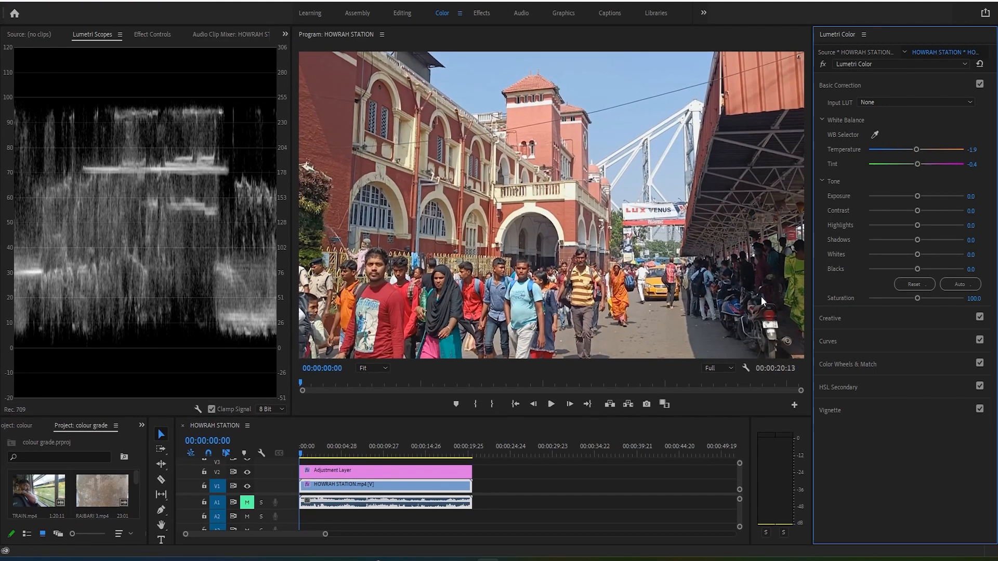
{"action": "mouse_move", "coordinate": [802, 235]}
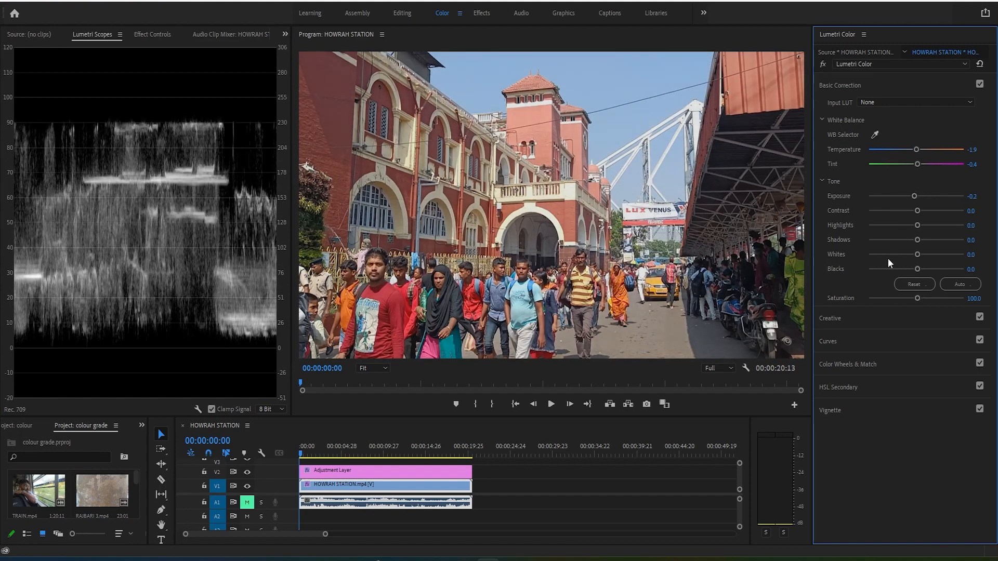
{"action": "mouse_move", "coordinate": [916, 228]}
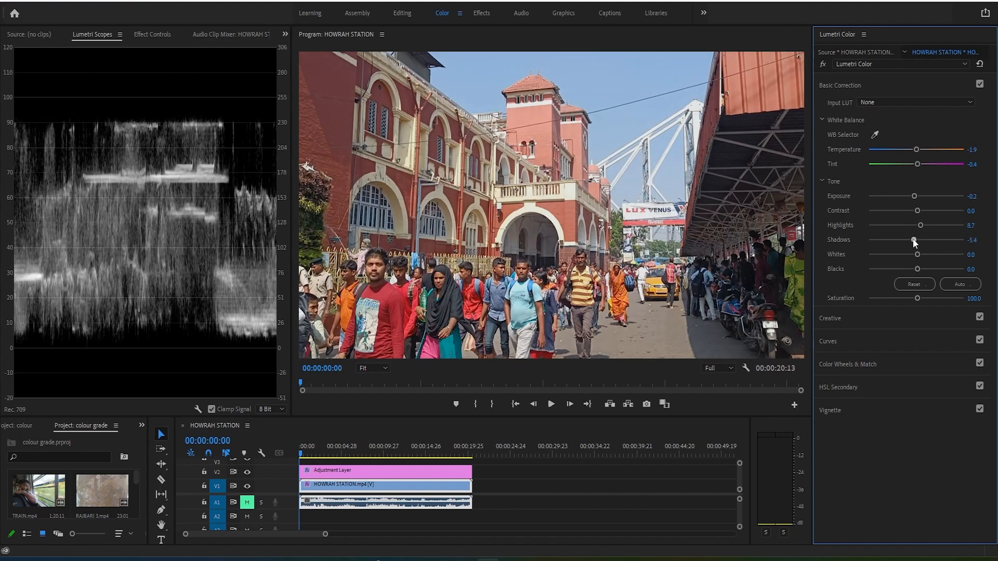
{"action": "mouse_move", "coordinate": [144, 103]}
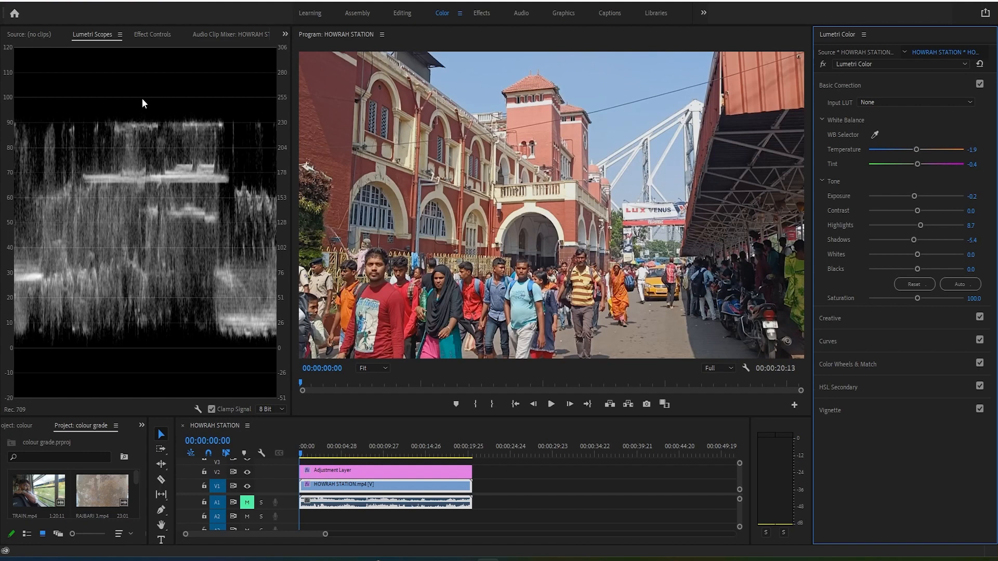
{"action": "mouse_move", "coordinate": [54, 332]}
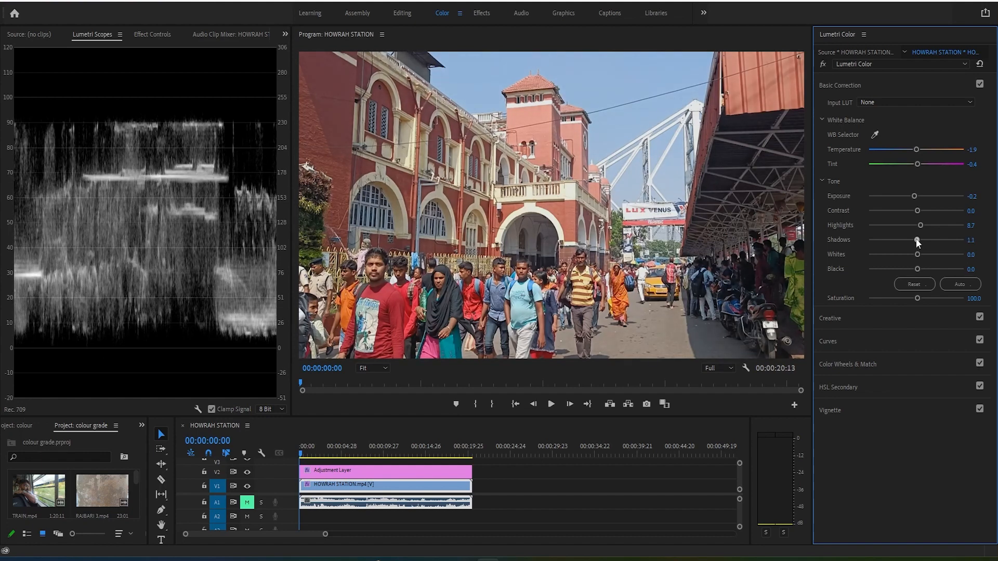
{"action": "mouse_move", "coordinate": [915, 268]}
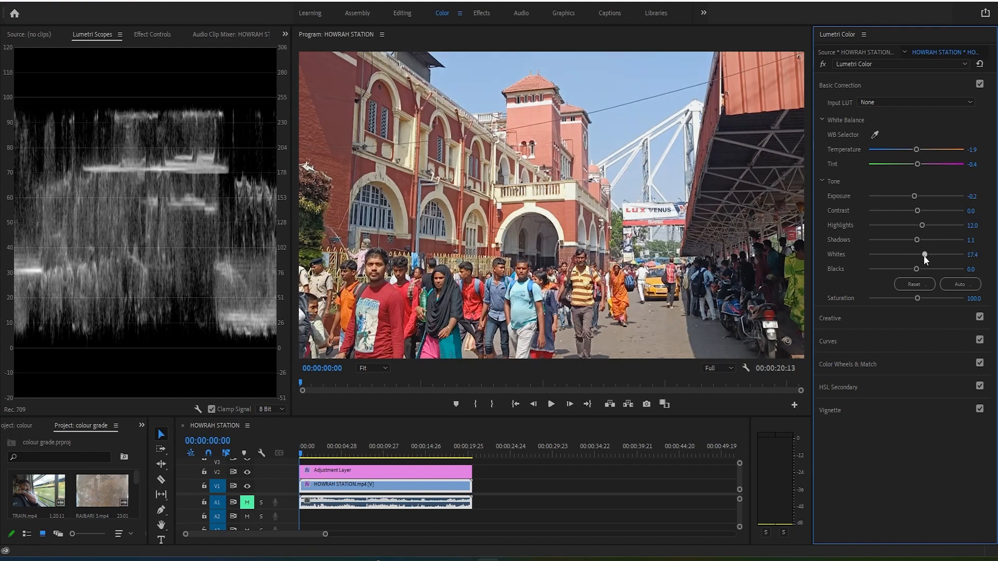
{"action": "mouse_move", "coordinate": [921, 228]}
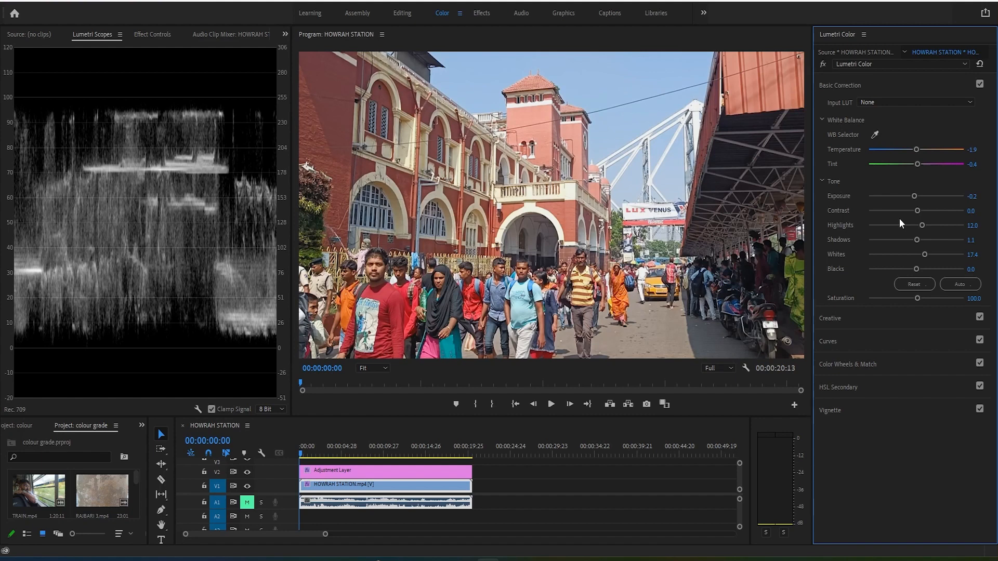
{"action": "mouse_move", "coordinate": [837, 320]}
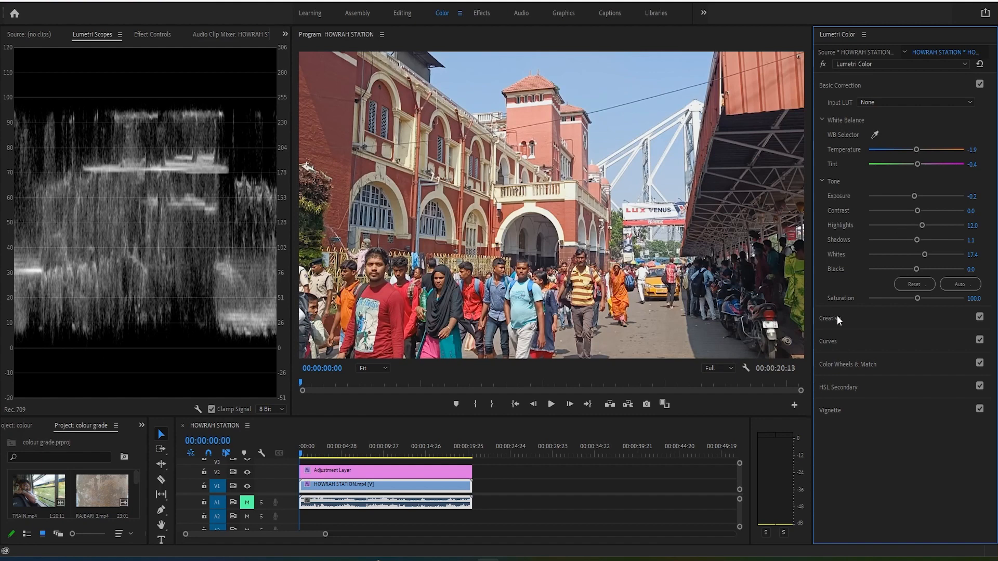
{"action": "mouse_move", "coordinate": [830, 319]}
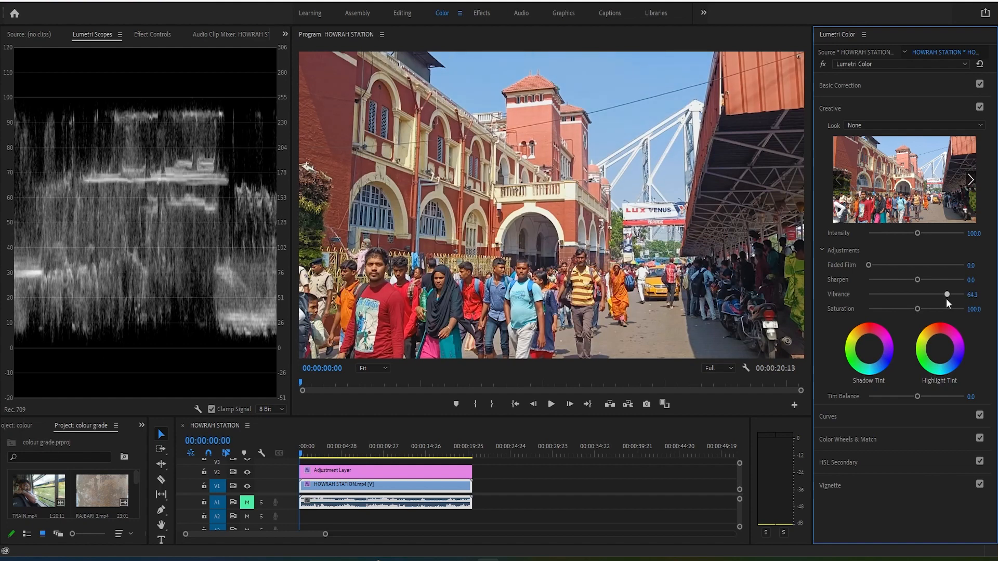
{"action": "mouse_move", "coordinate": [931, 301]}
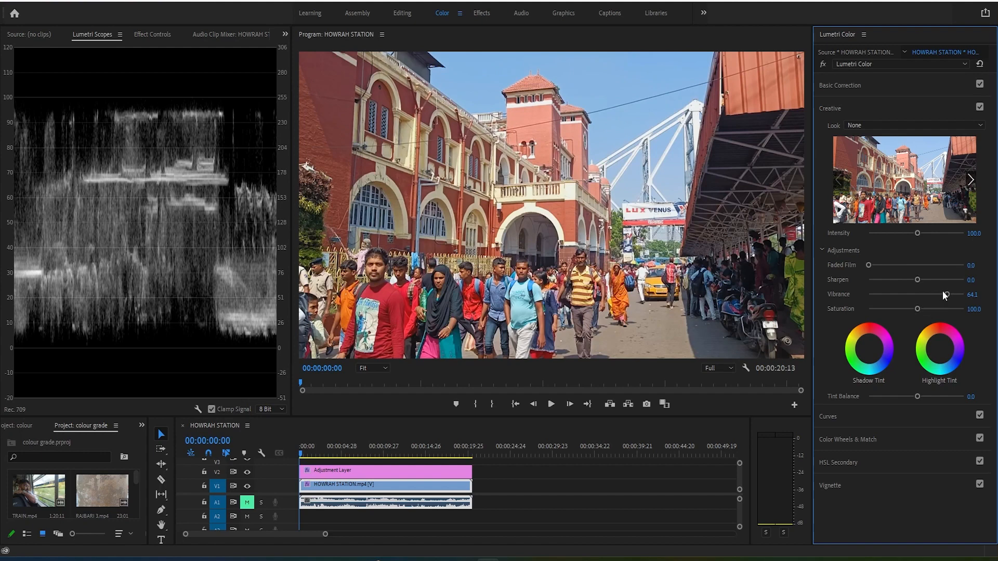
{"action": "mouse_move", "coordinate": [852, 444]}
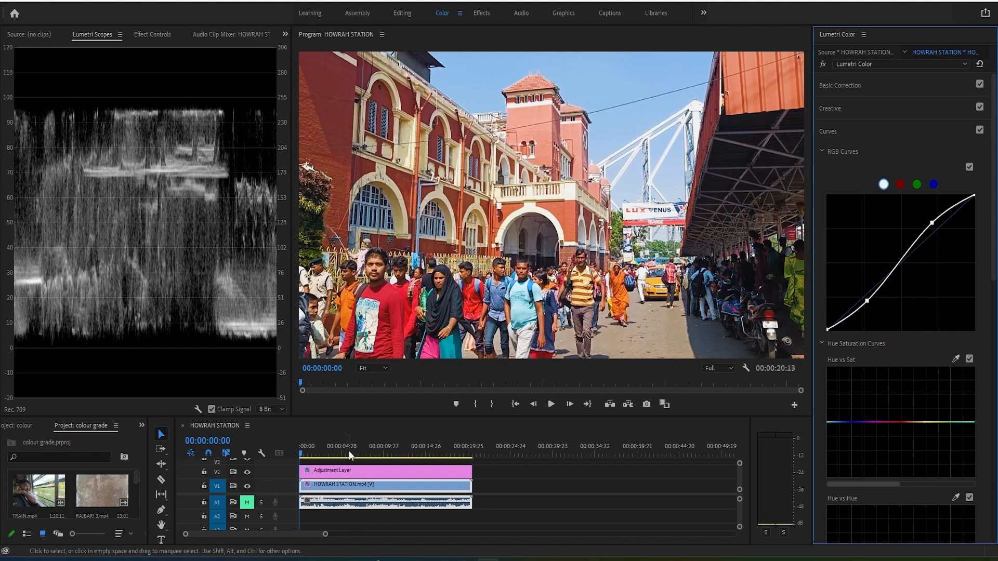
Check the frame, then return to Creative to settle Vibrance 42.4 and Saturation 106.5.
{"action": "left_click", "coordinate": [326, 454]}
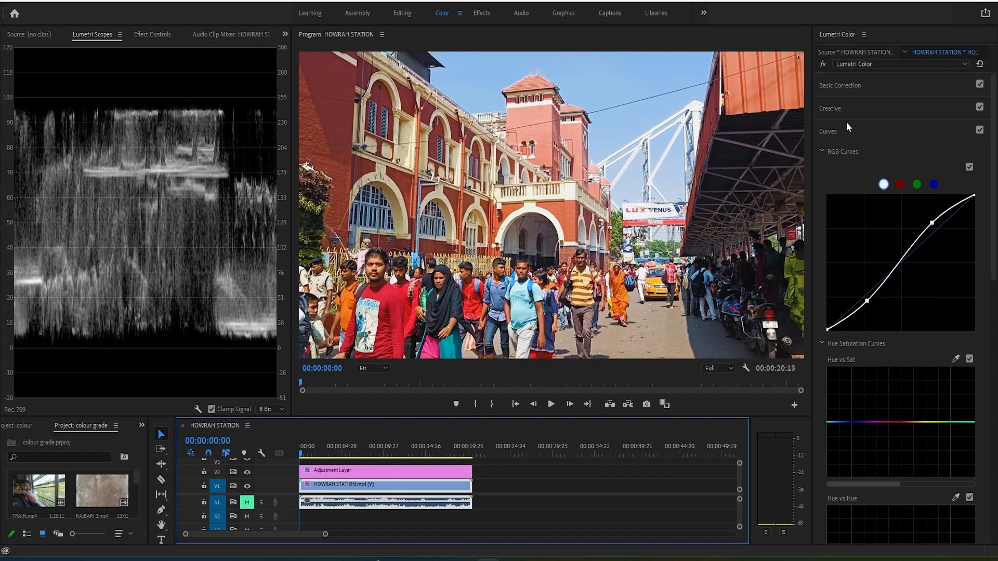
{"action": "left_click", "coordinate": [840, 85]}
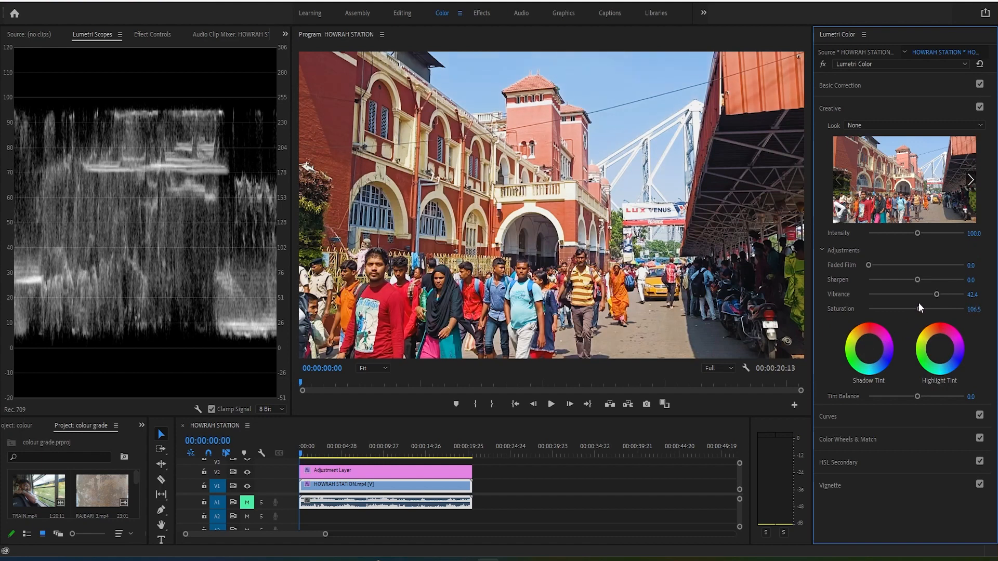
{"action": "mouse_move", "coordinate": [840, 438]}
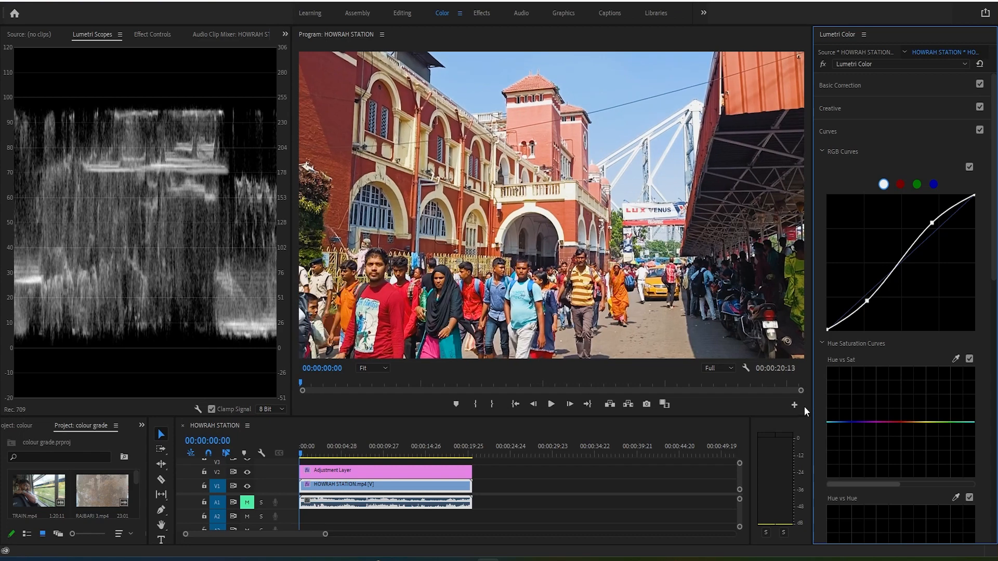
{"action": "mouse_move", "coordinate": [699, 405]}
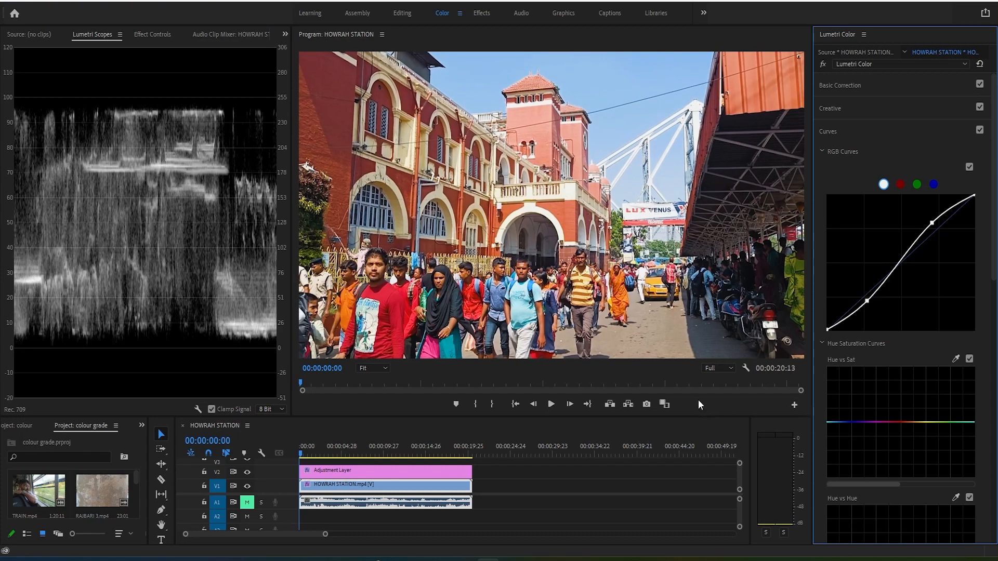
{"action": "mouse_move", "coordinate": [963, 377]}
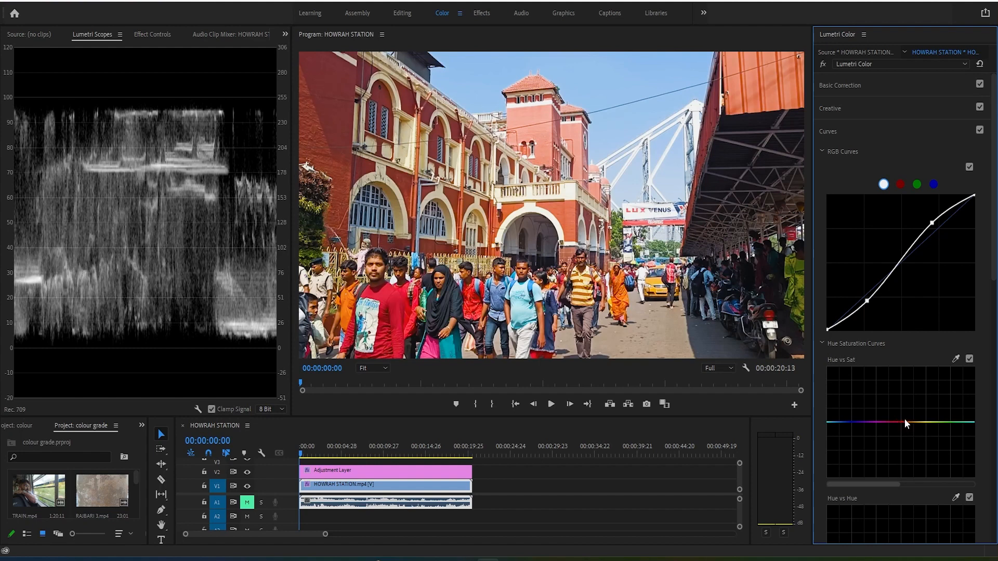
Scroll the Lumetri Curves to bring the Hue vs Hue curve into view.
{"action": "scroll", "scroll_direction": "down", "scroll_amount": 3}
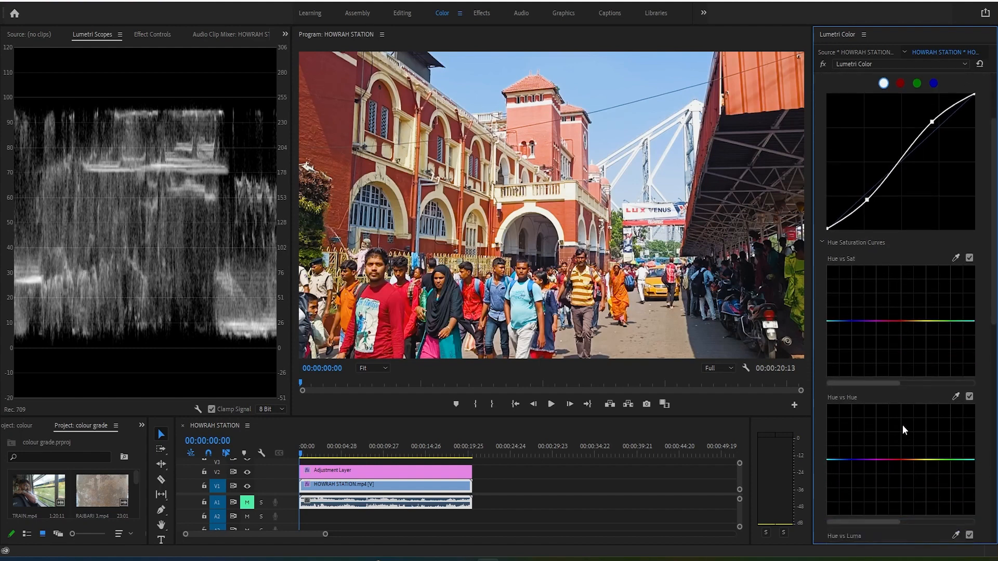
{"action": "scroll", "scroll_direction": "up", "scroll_amount": 3}
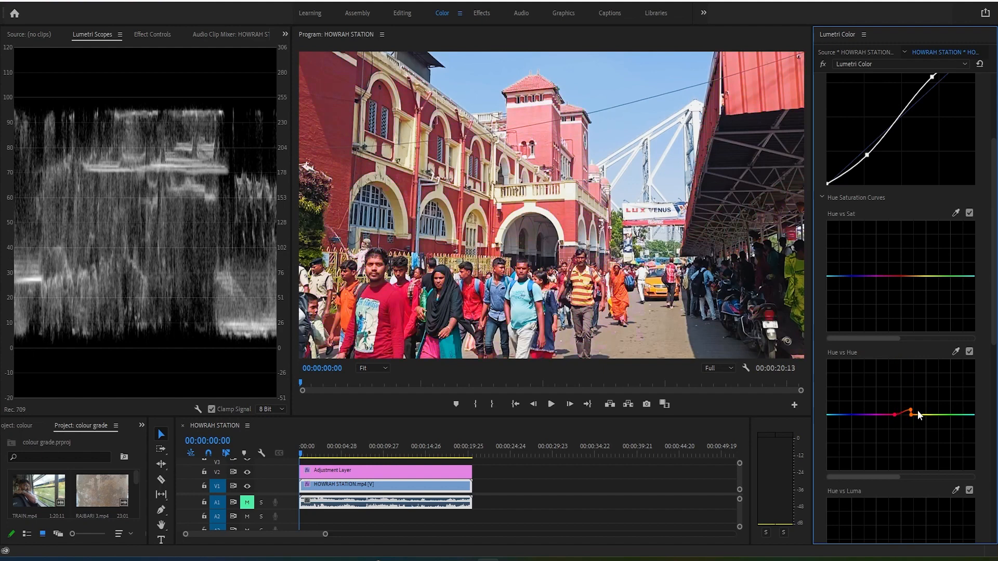
Scroll through the Hue Saturation Curves and settle back on Hue vs Sat after flattening Hue vs Hue.
{"action": "scroll", "scroll_direction": "down", "scroll_amount": 3}
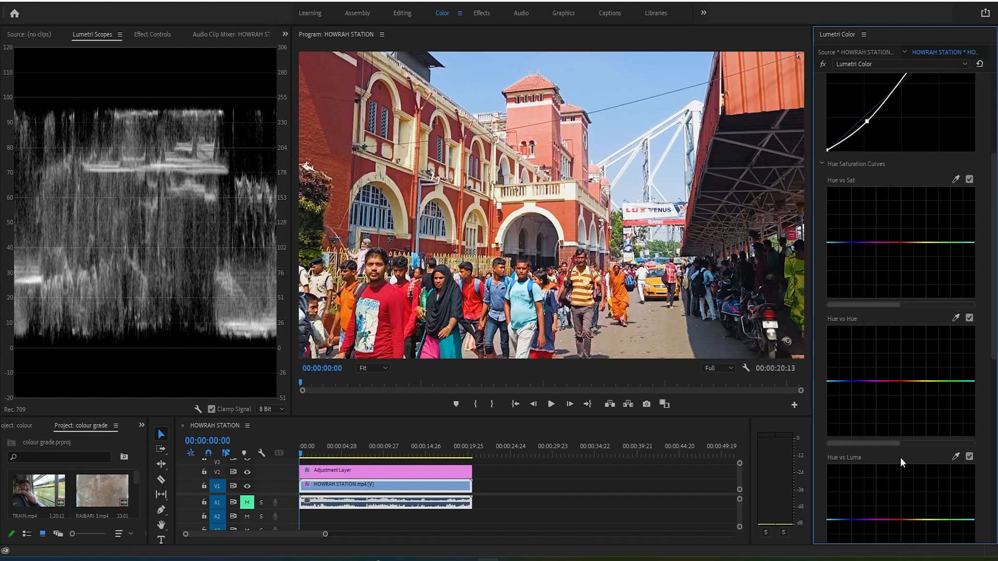
{"action": "scroll", "scroll_direction": "up", "scroll_amount": 3}
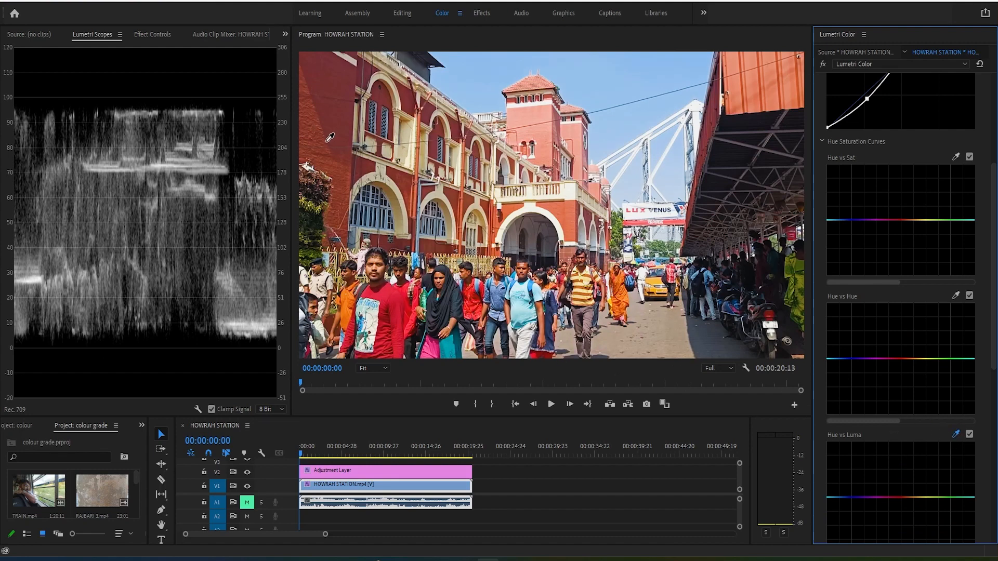
{"action": "mouse_move", "coordinate": [536, 203]}
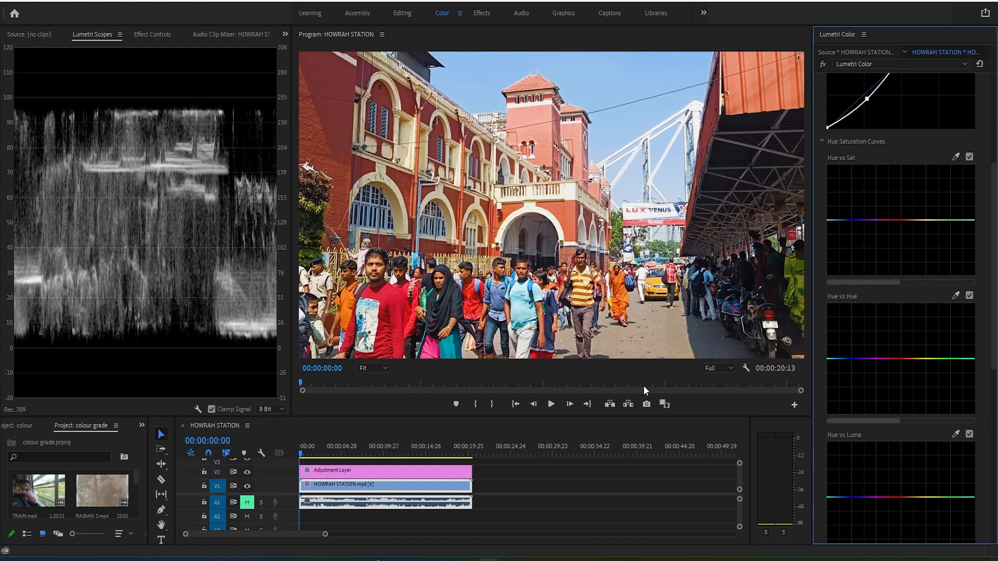
{"action": "scroll", "scroll_direction": "down", "scroll_amount": 3}
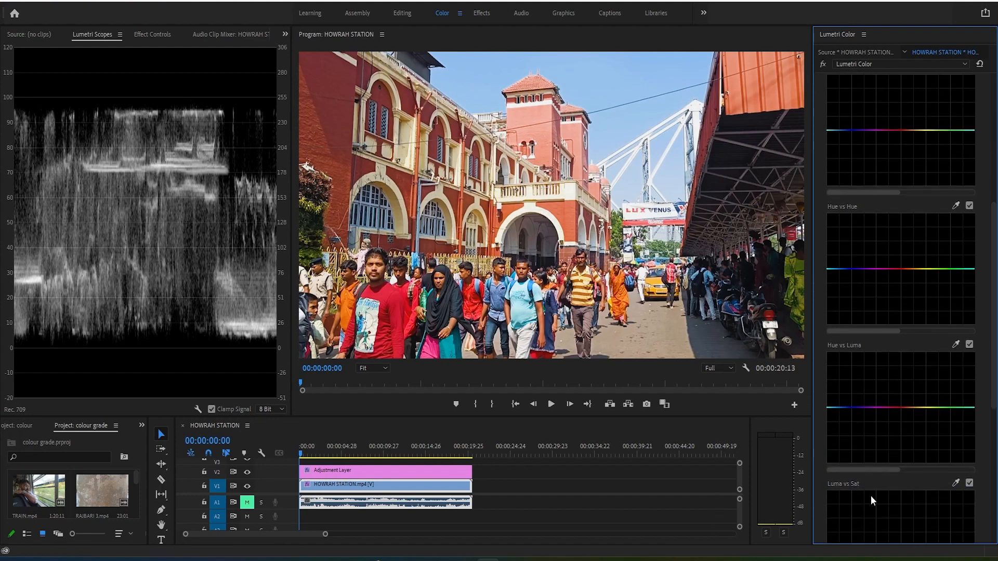
{"action": "scroll", "scroll_direction": "down", "scroll_amount": 3}
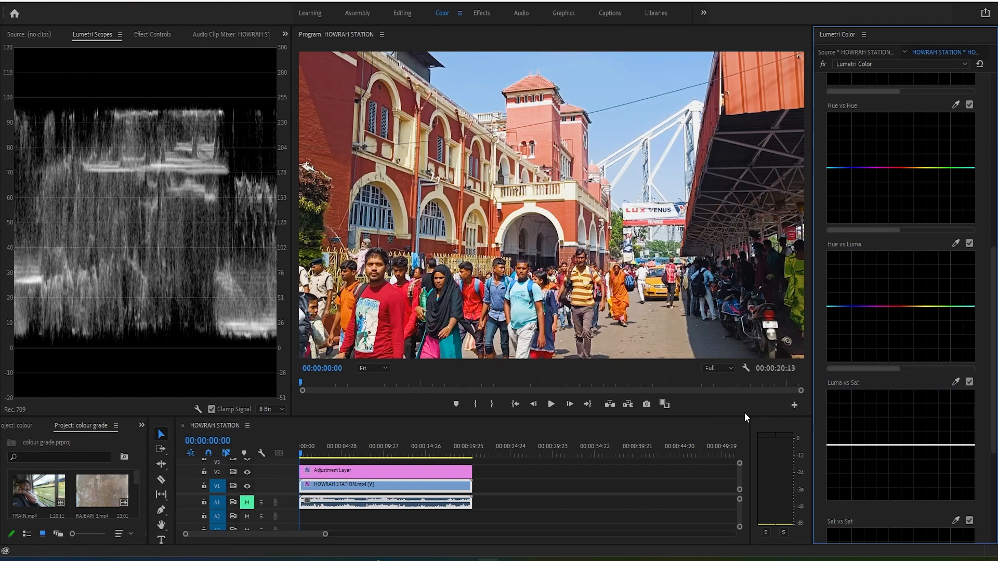
{"action": "mouse_move", "coordinate": [314, 345]}
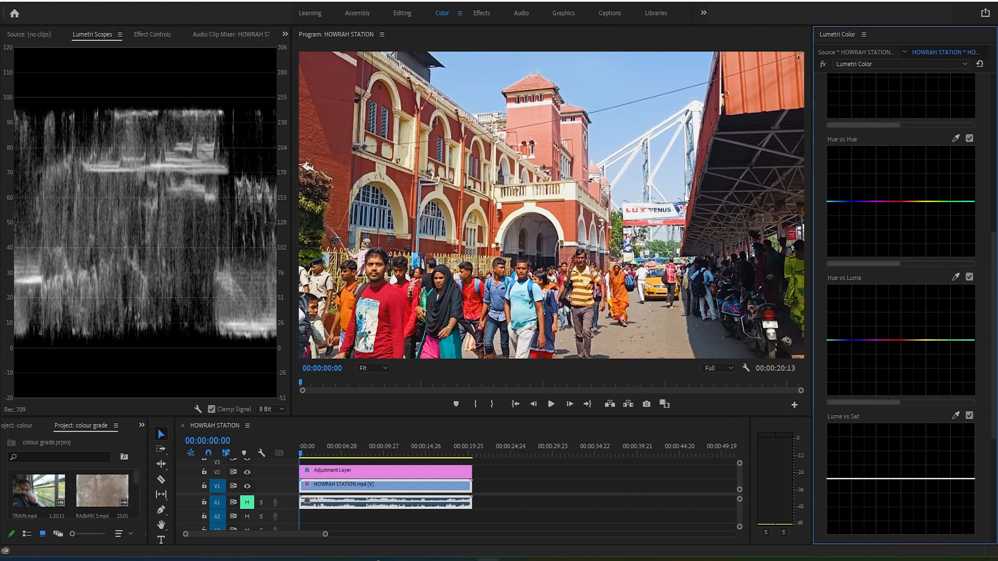
{"action": "scroll", "scroll_direction": "up", "scroll_amount": 3}
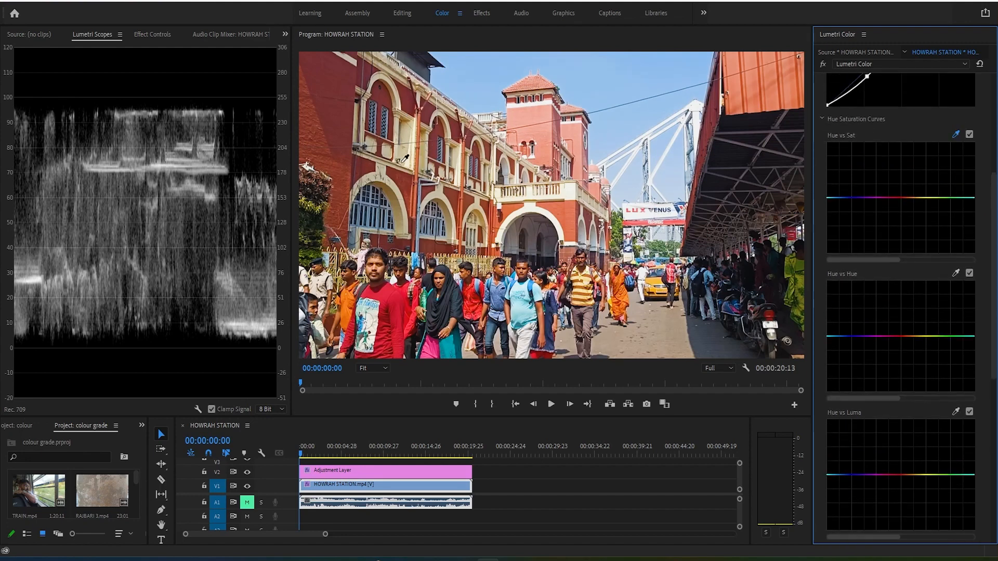
{"action": "mouse_move", "coordinate": [539, 210]}
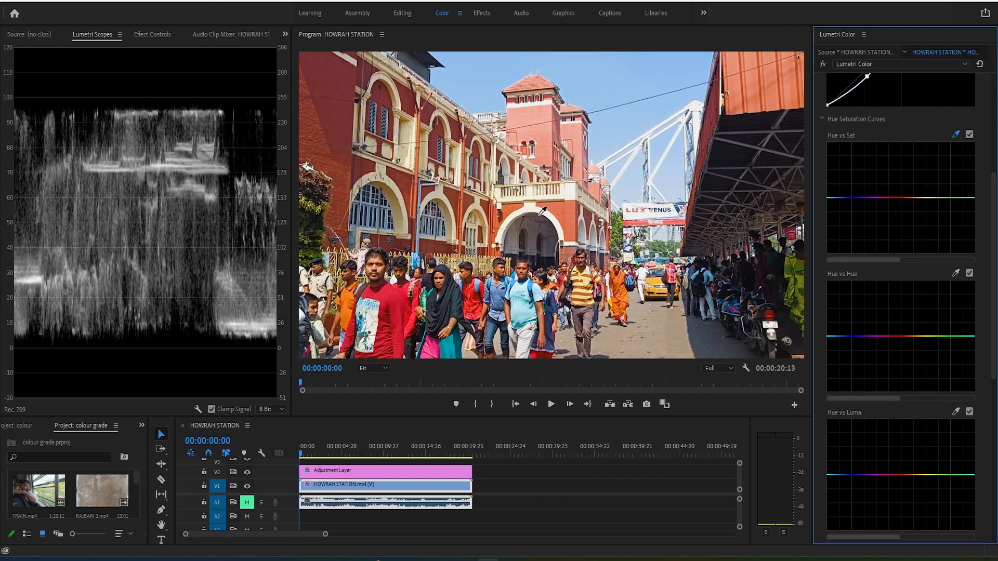
Sample the red building's colour with the Hue vs Sat eyedropper to place points on the curve.
{"action": "left_click", "coordinate": [917, 197]}
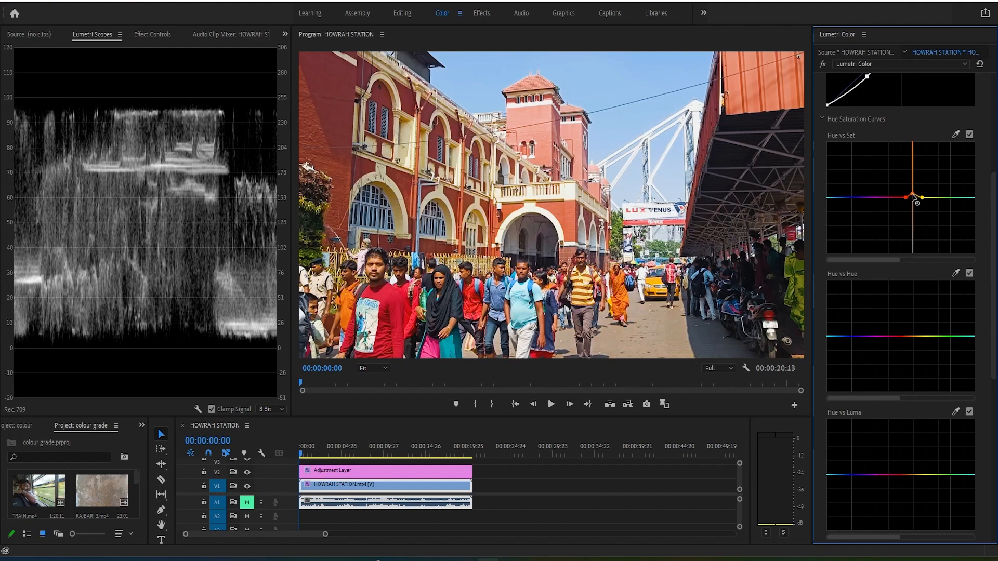
{"action": "scroll", "scroll_direction": "down", "scroll_amount": 3}
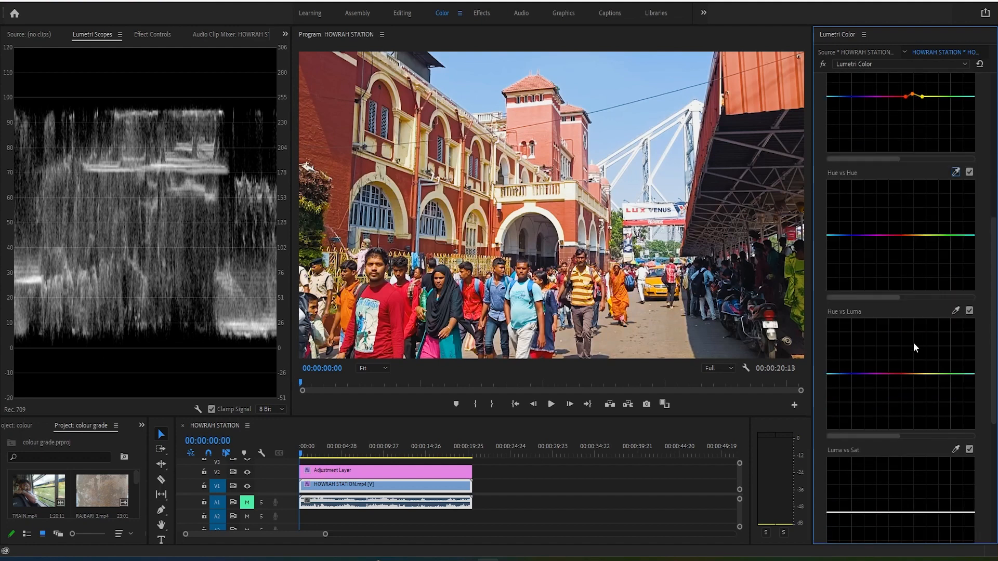
{"action": "scroll", "scroll_direction": "down", "scroll_amount": 3}
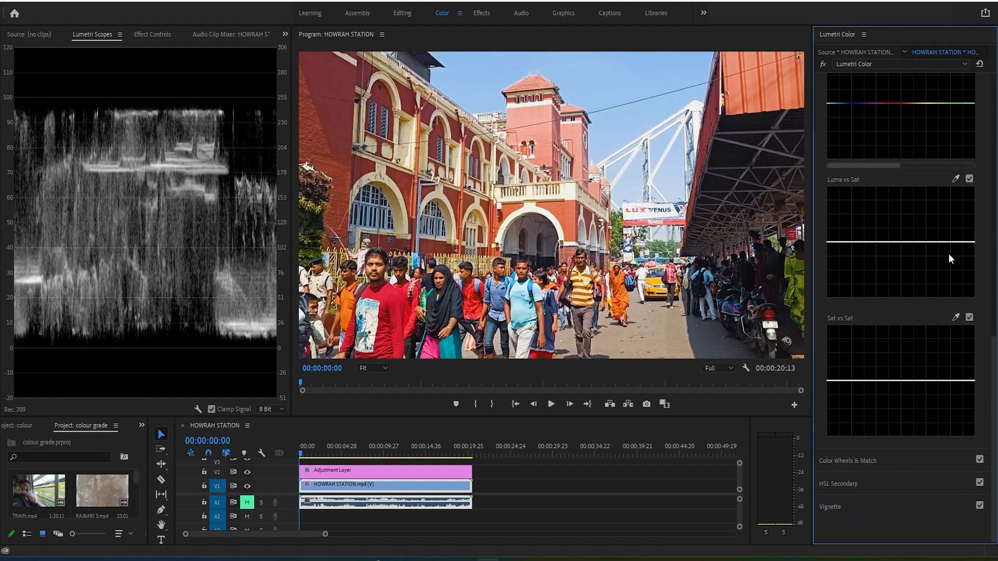
{"action": "mouse_move", "coordinate": [860, 463]}
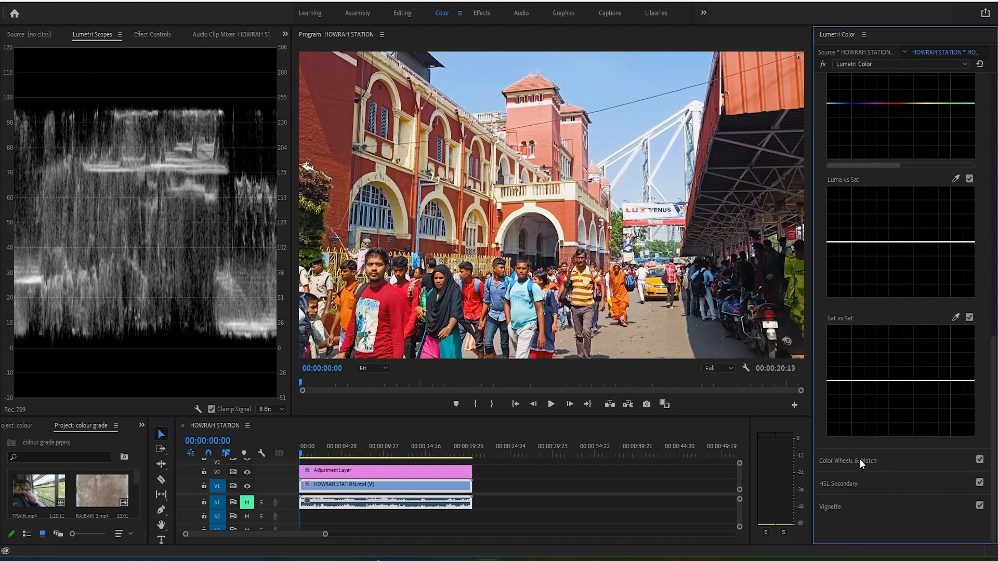
Expand Color Wheels & Match to show the shadow, midtone and highlight wheels.
{"action": "left_click", "coordinate": [847, 461]}
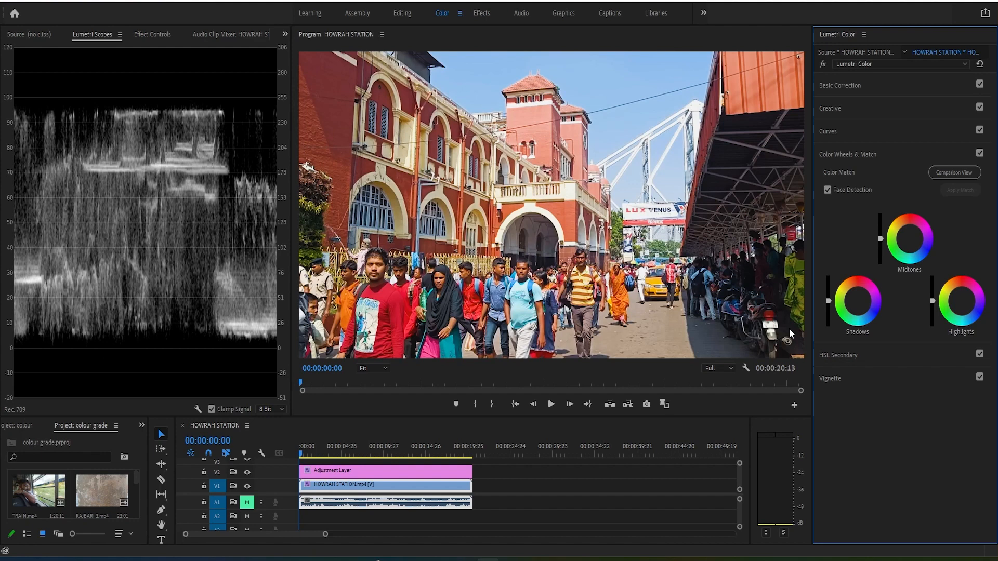
{"action": "mouse_move", "coordinate": [852, 301]}
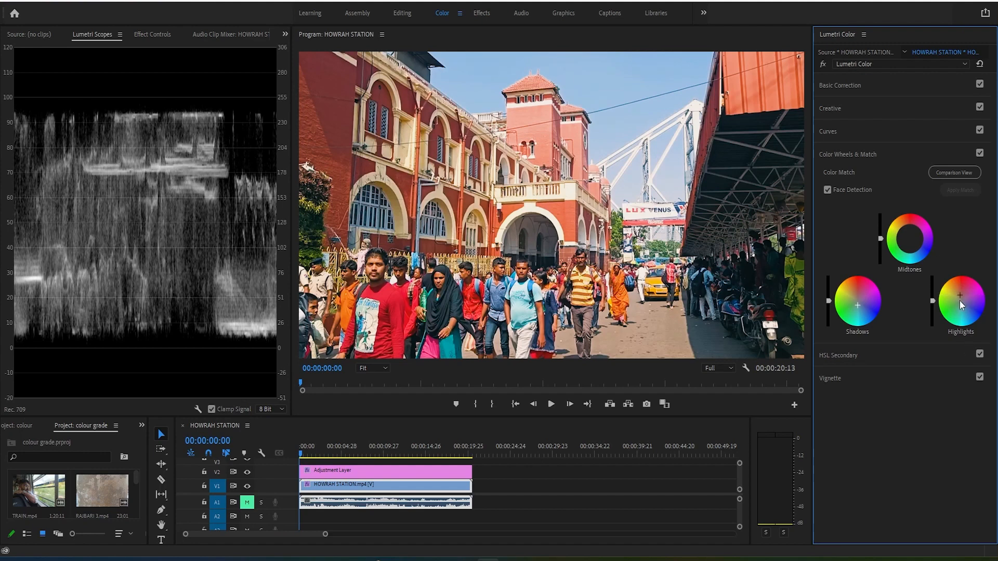
{"action": "mouse_move", "coordinate": [889, 306]}
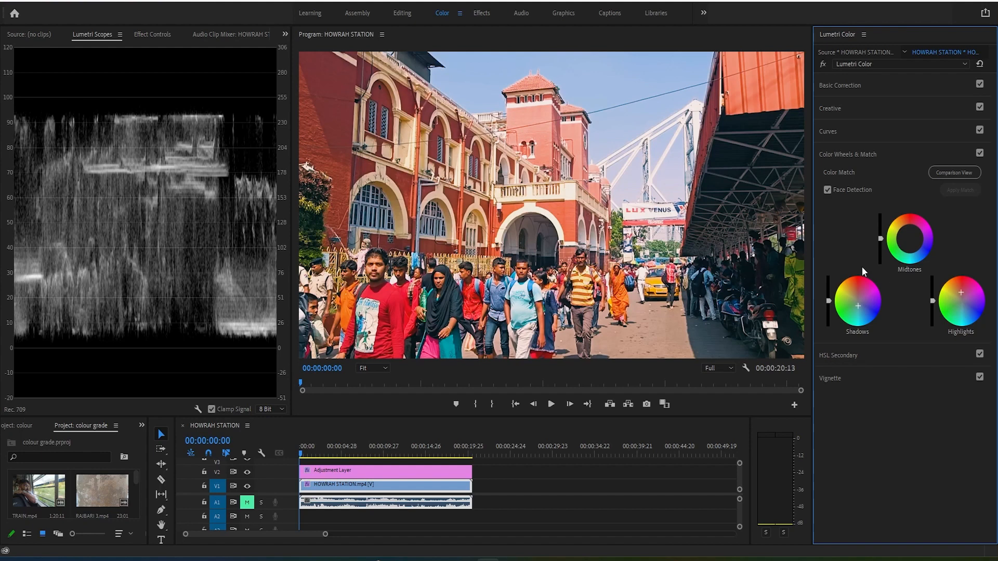
{"action": "mouse_move", "coordinate": [837, 359]}
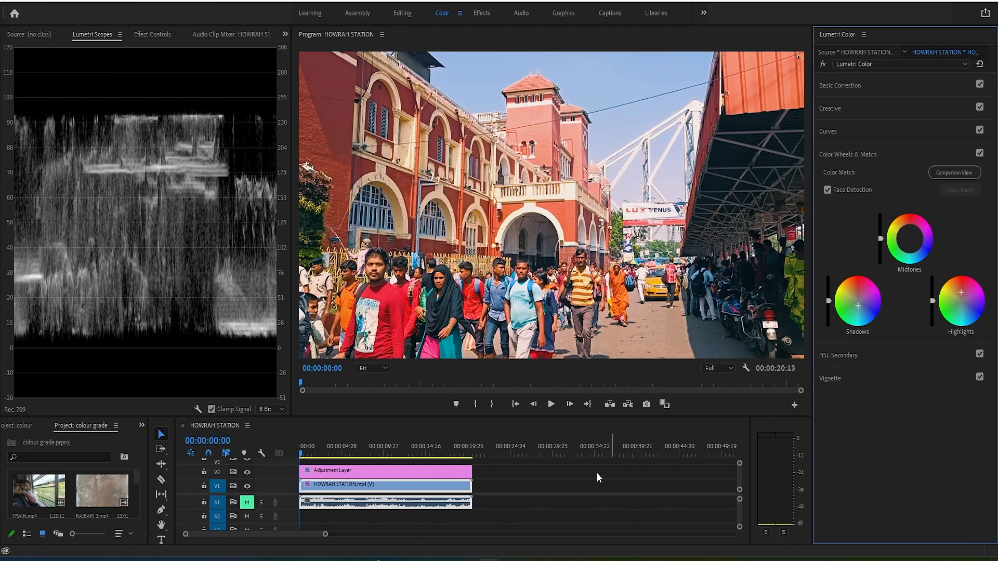
Stop playback, park the playhead at 00:00:00:00 and expand the HSL Secondary section.
{"action": "left_click", "coordinate": [337, 452]}
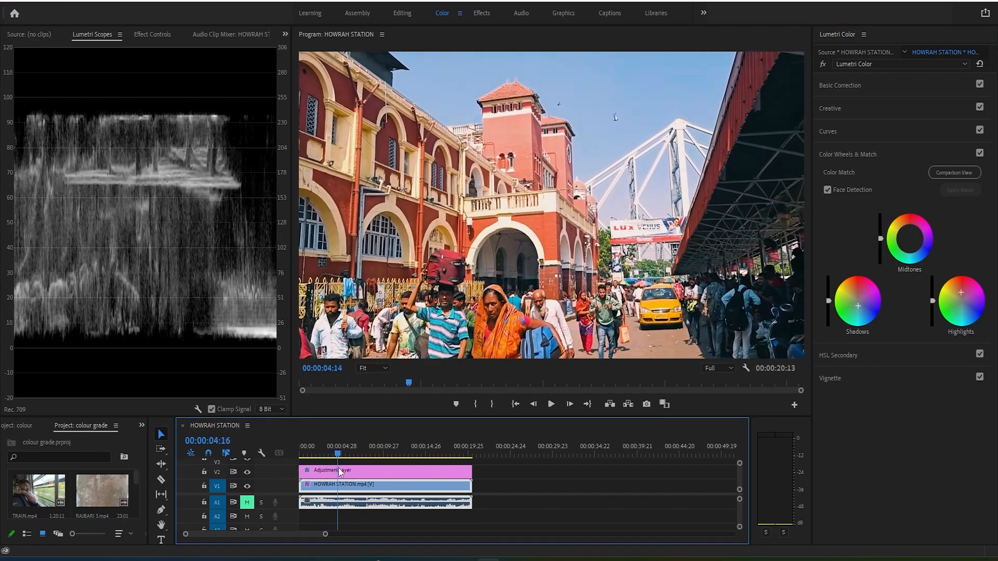
{"action": "left_click", "coordinate": [393, 453]}
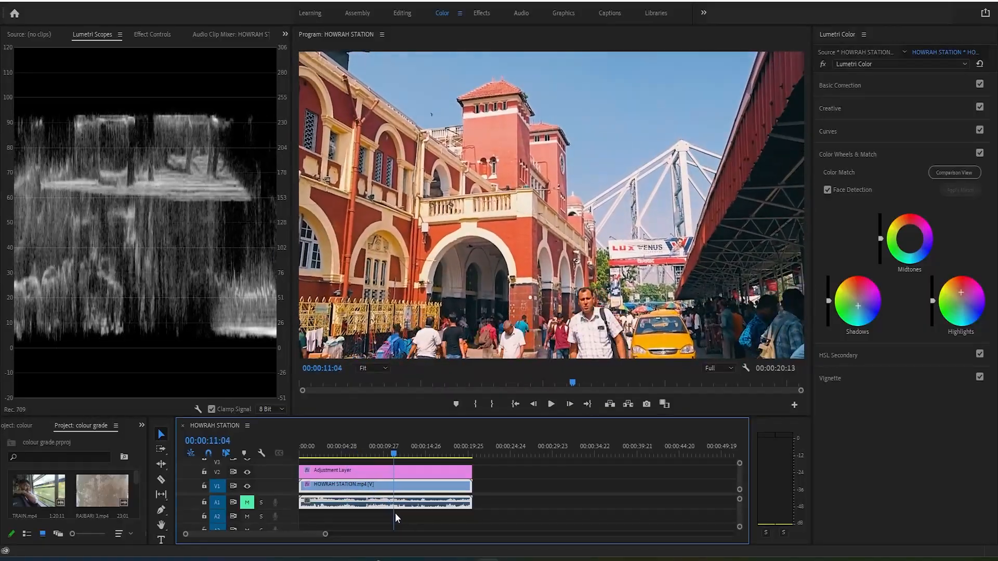
{"action": "left_click", "coordinate": [374, 454]}
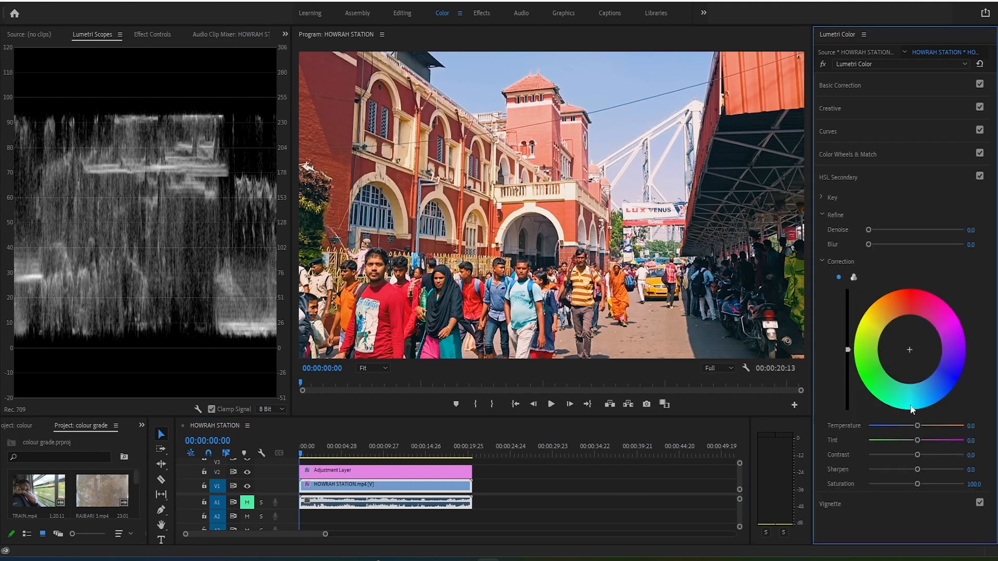
{"action": "mouse_move", "coordinate": [911, 410]}
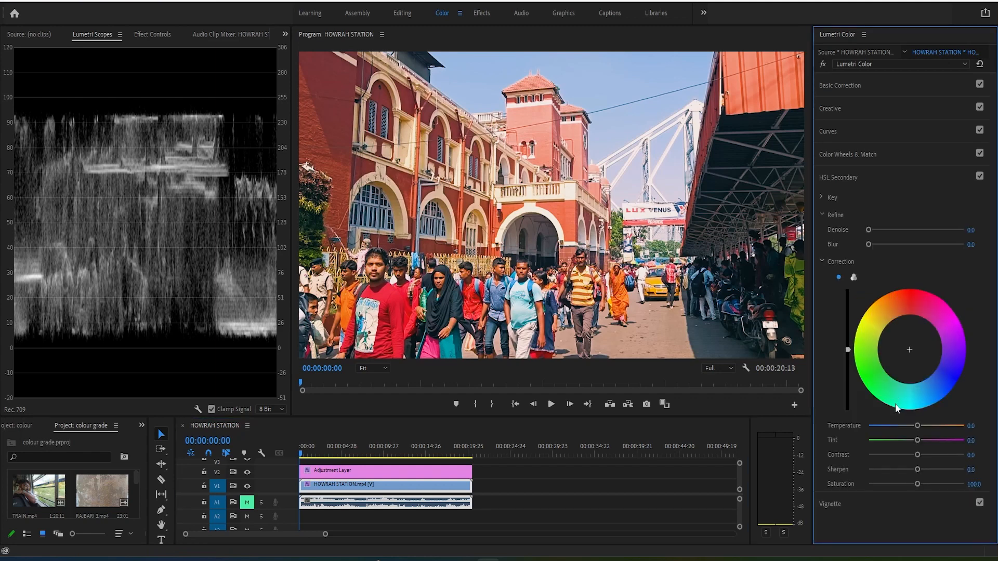
{"action": "mouse_move", "coordinate": [935, 163]}
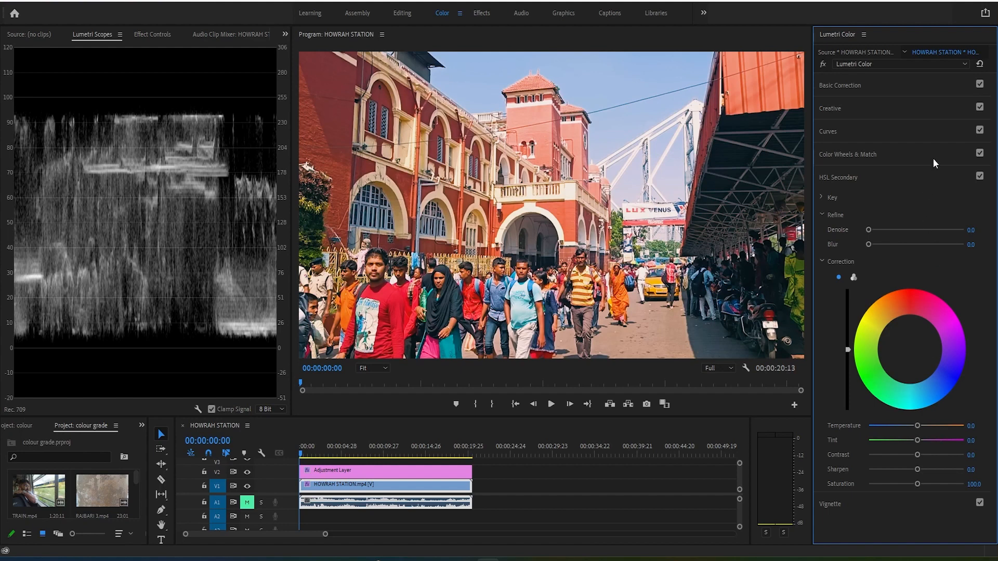
{"action": "mouse_move", "coordinate": [855, 259]}
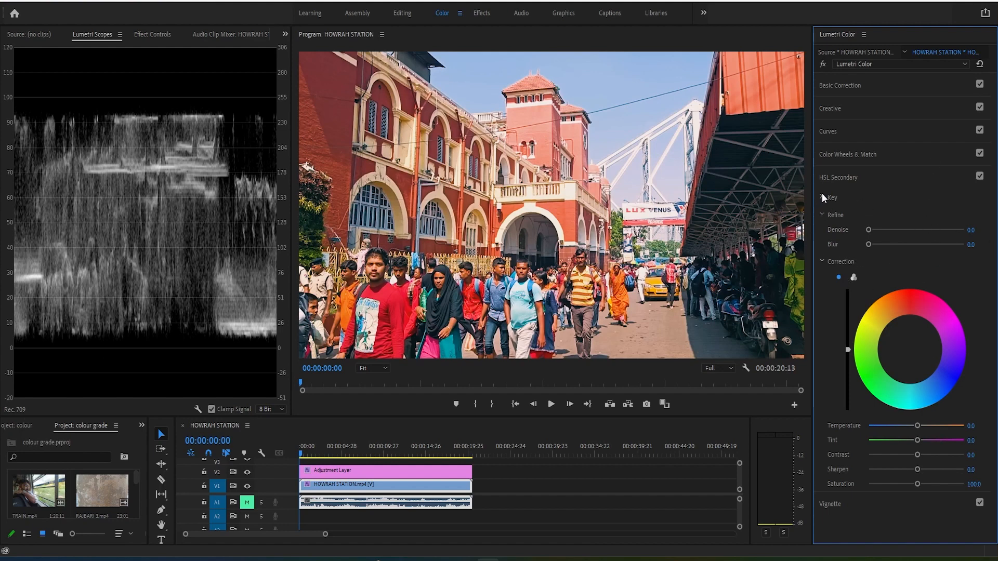
Reveal the HSL Secondary Key settings with Set Color, H/S/L ranges and the Color/Gray option.
{"action": "left_click", "coordinate": [831, 198]}
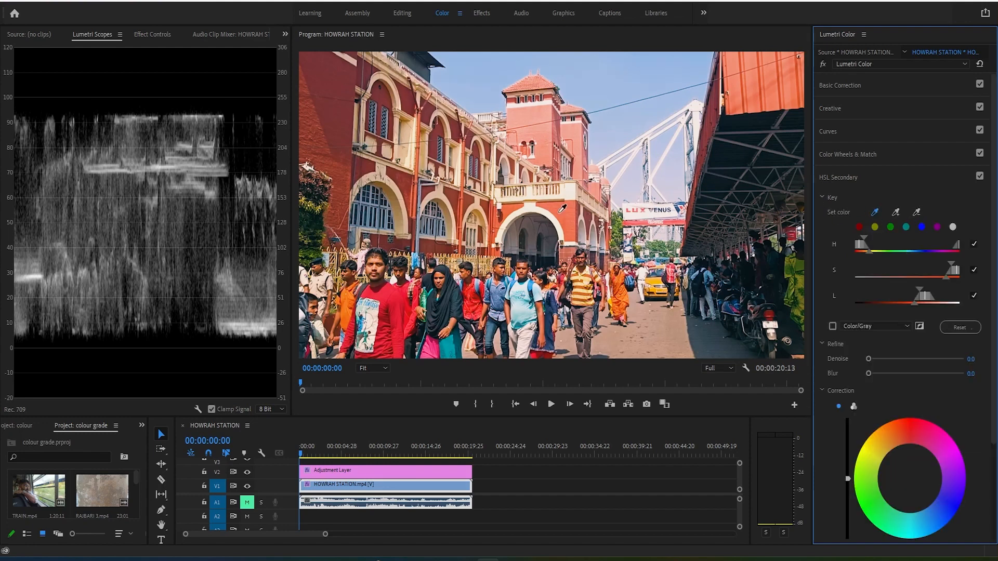
{"action": "left_click", "coordinate": [832, 325]}
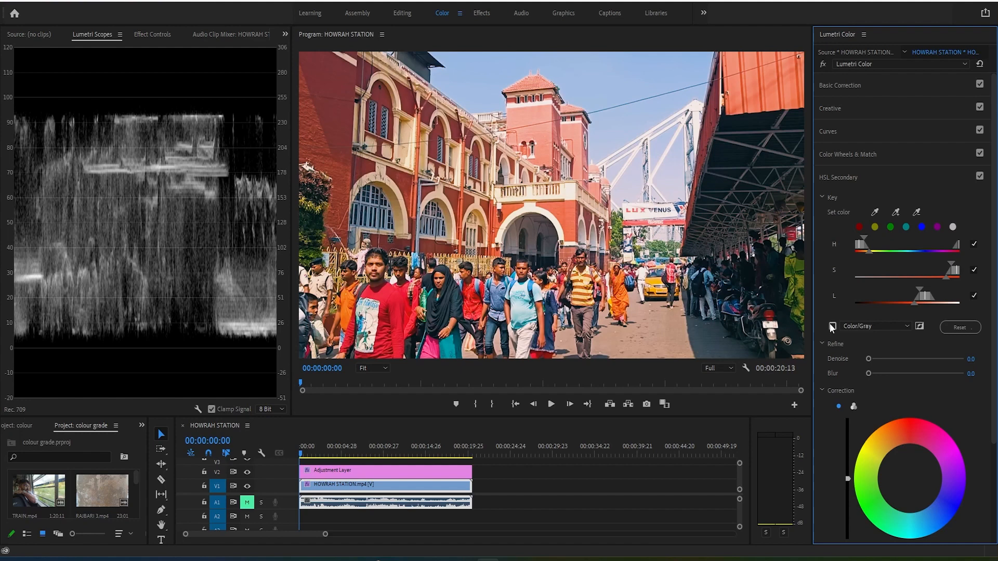
Tick Color/Gray so everything outside the red-orange key previews as grey.
{"action": "left_click", "coordinate": [832, 325]}
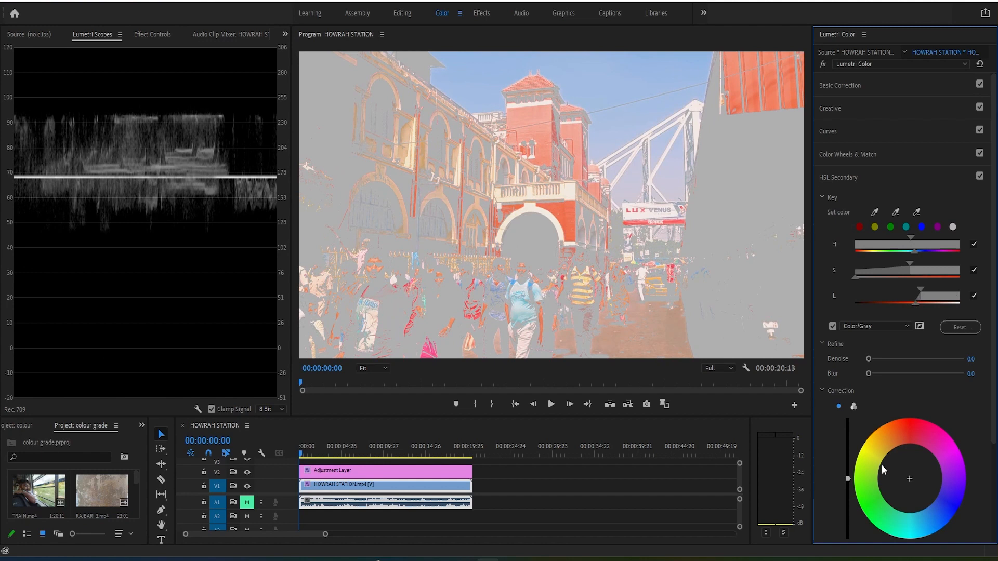
Reach the HSL Secondary Correction controls with the red-orange key still isolating the building.
{"action": "scroll", "scroll_direction": "down", "scroll_amount": 3}
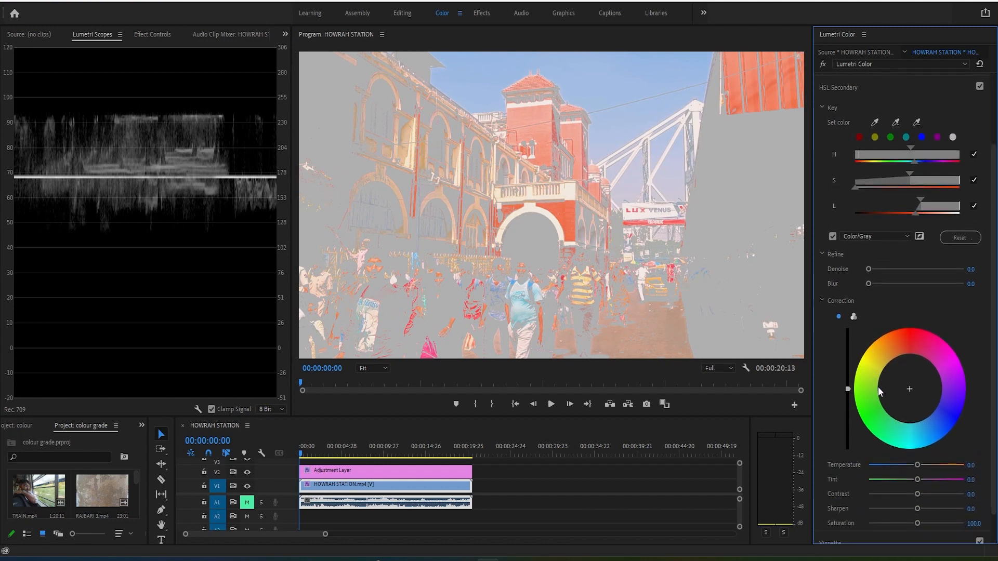
{"action": "mouse_move", "coordinate": [889, 370]}
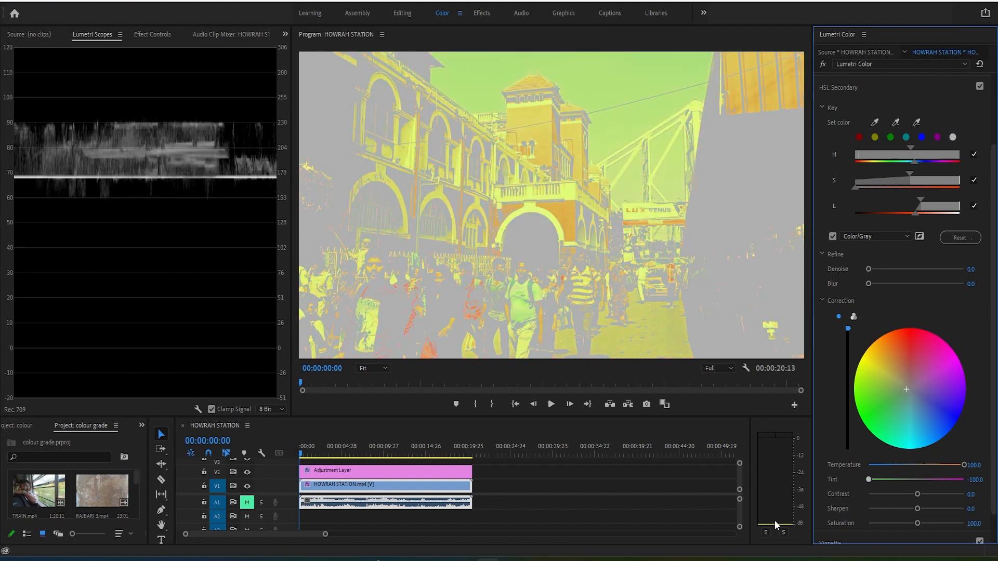
{"action": "mouse_move", "coordinate": [965, 499]}
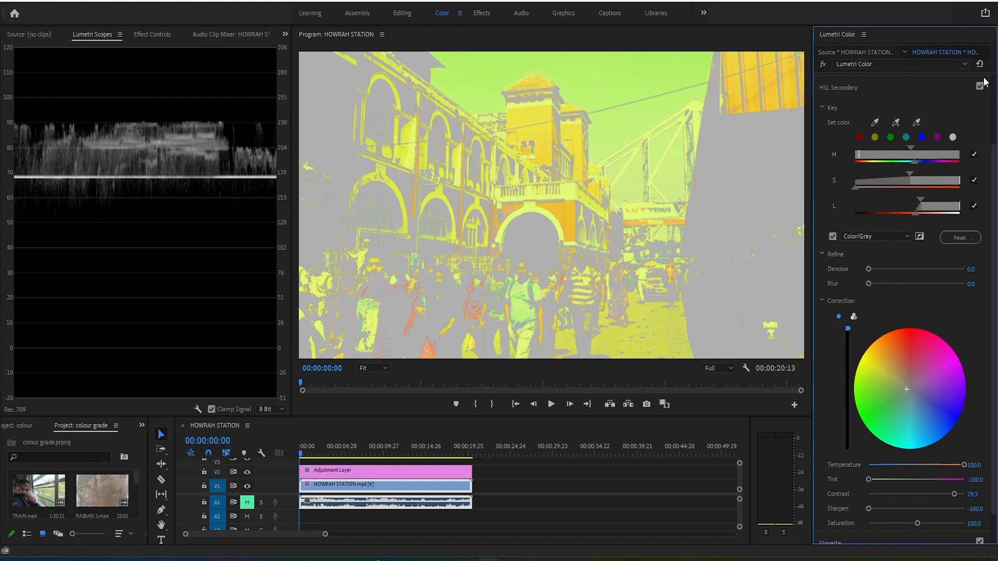
Disable HSL Secondary on the Howrah Station clip and retarget Lumetri Color to the adjustment layer.
{"action": "left_click", "coordinate": [979, 87]}
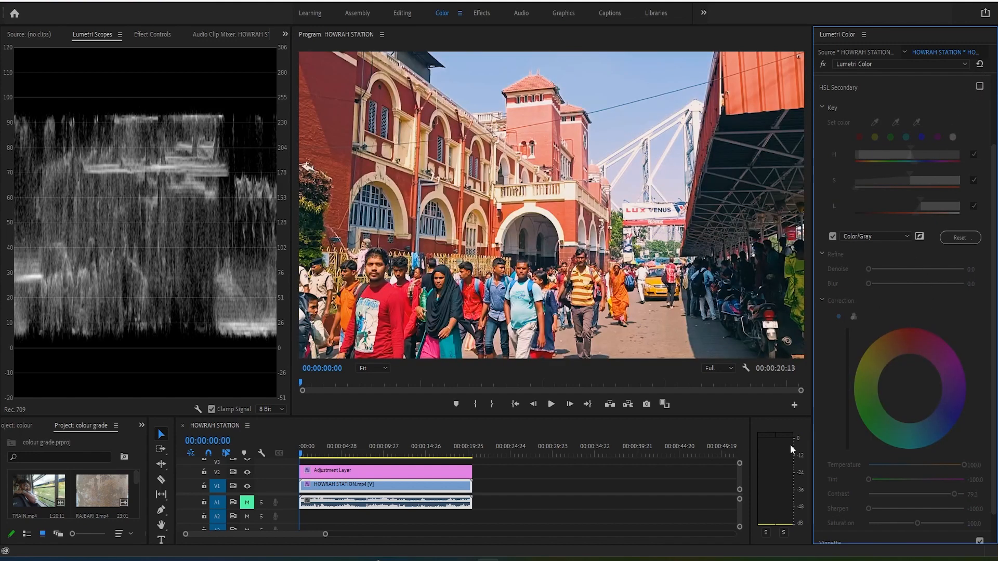
{"action": "mouse_move", "coordinate": [823, 115]}
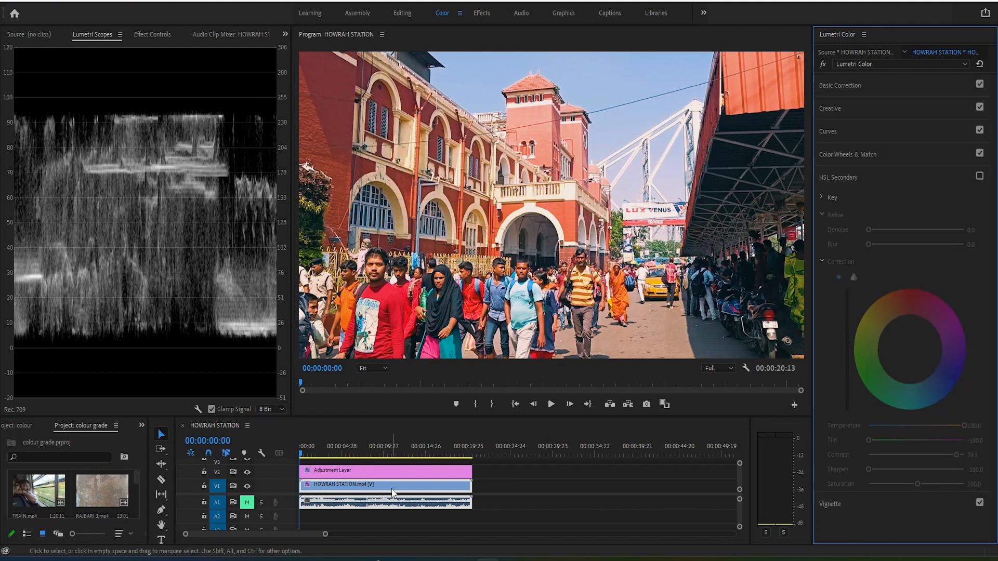
{"action": "left_click", "coordinate": [385, 470]}
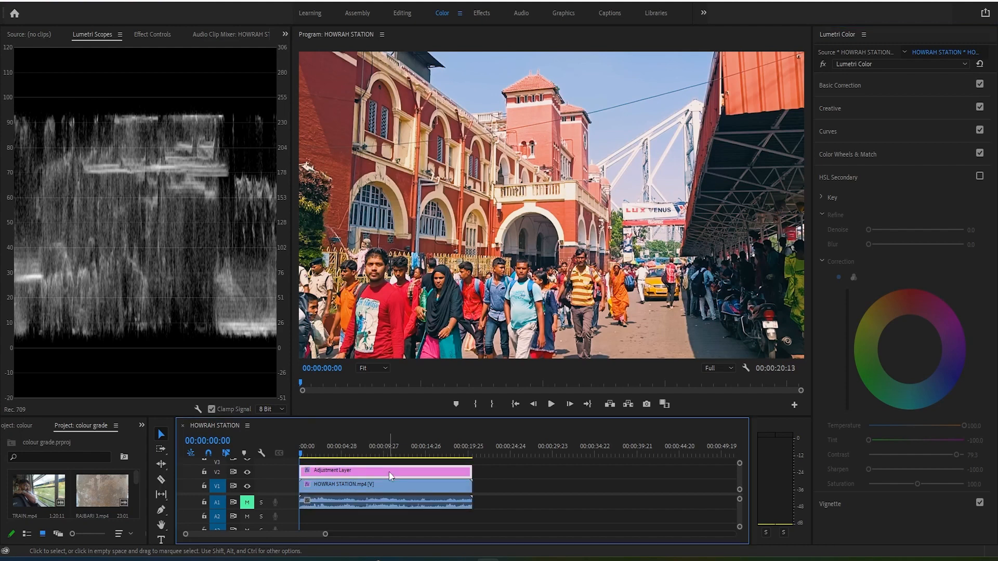
{"action": "left_click", "coordinate": [384, 470]}
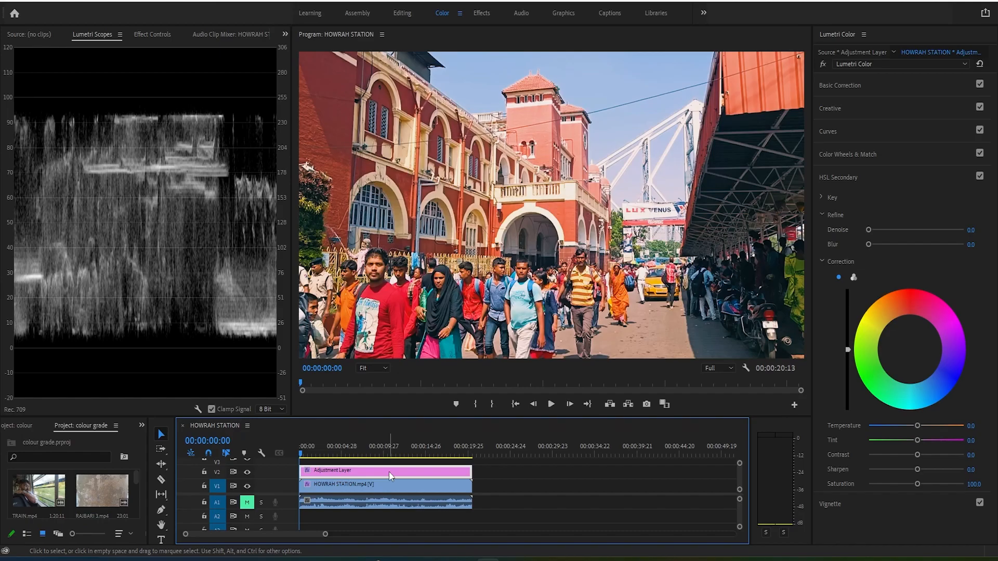
Play back the graded clip, then return Lumetri Color to the station clip's Basic Correction values.
{"action": "left_click", "coordinate": [551, 403]}
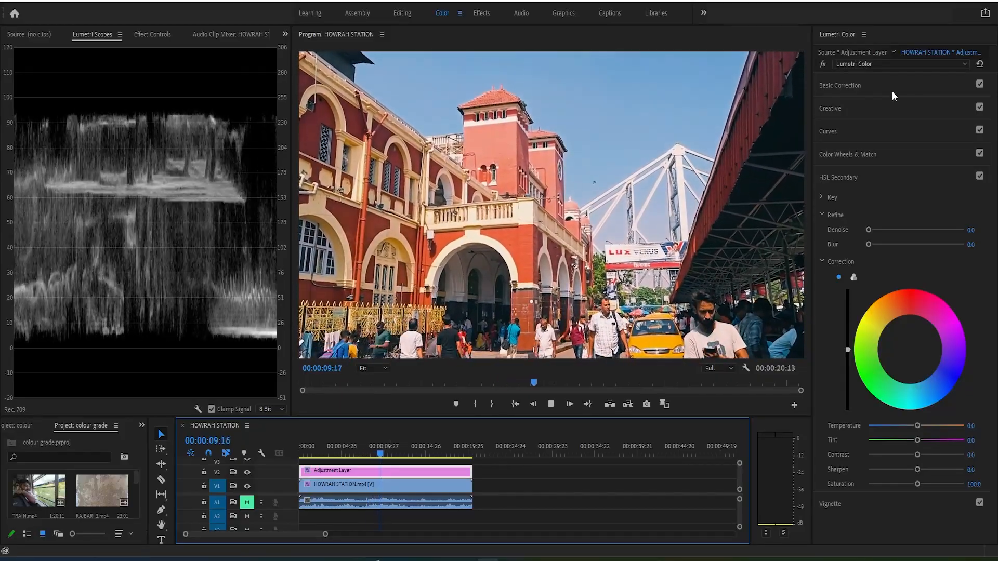
{"action": "left_click", "coordinate": [839, 177]}
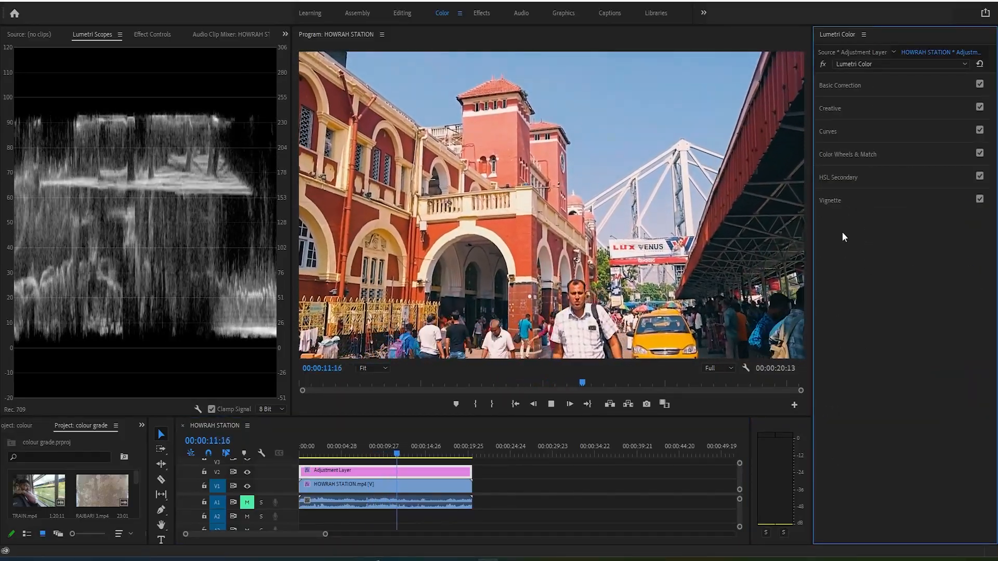
{"action": "left_click", "coordinate": [840, 85]}
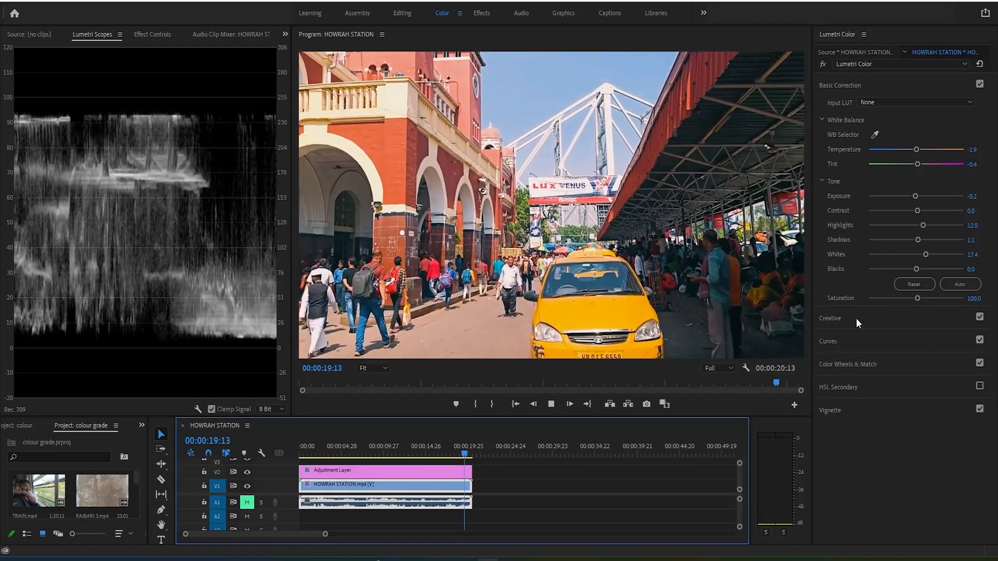
Review the station clip's Creative look and RGB/hue saturation curves, ending at the Vignette section.
{"action": "left_click", "coordinate": [830, 108]}
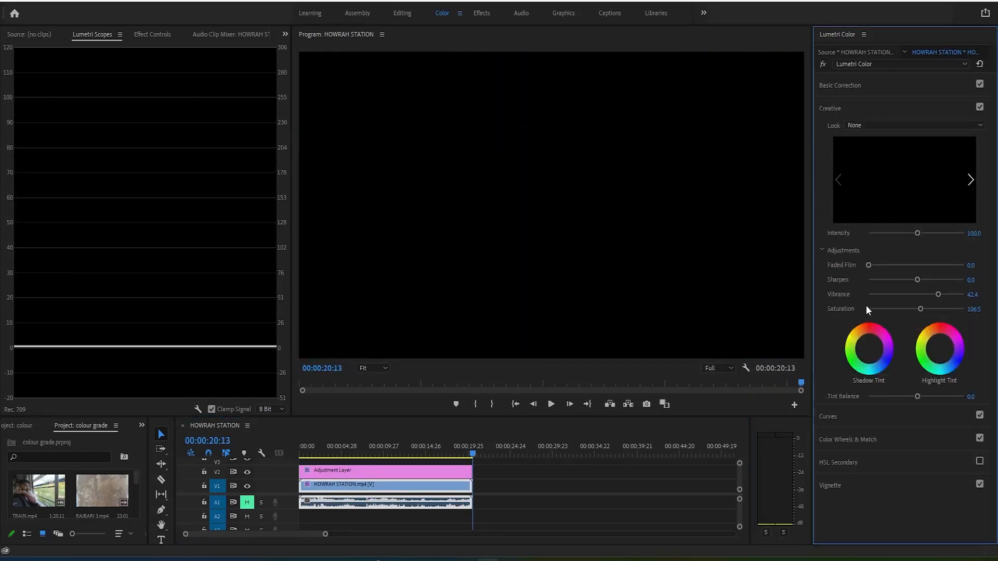
{"action": "left_click", "coordinate": [435, 454]}
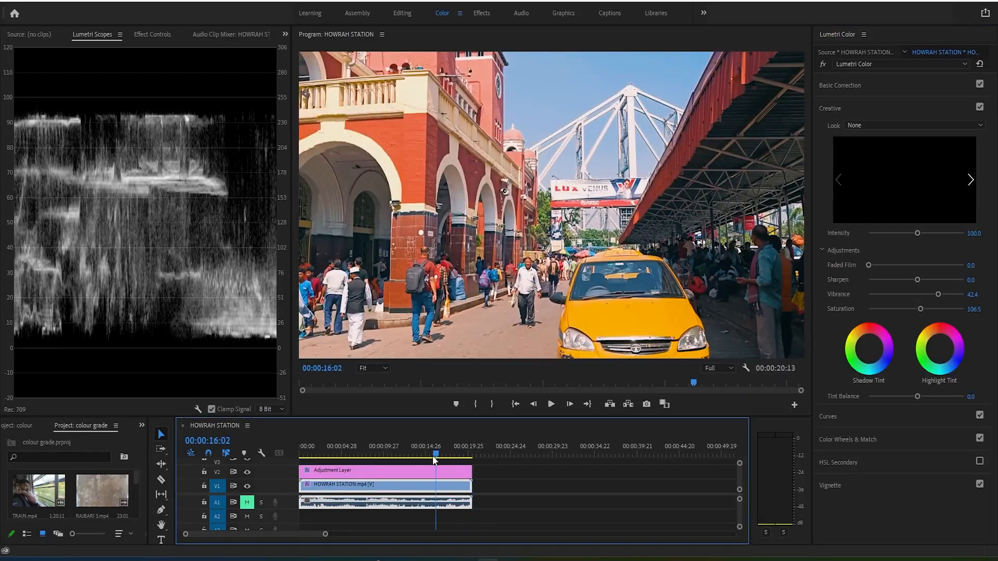
{"action": "left_click", "coordinate": [412, 454]}
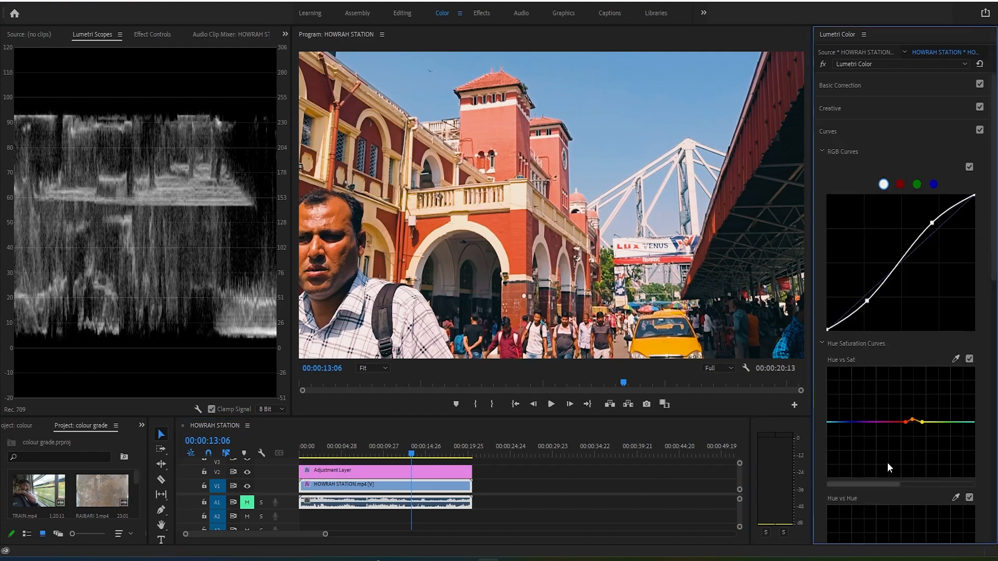
{"action": "scroll", "scroll_direction": "down", "scroll_amount": 3}
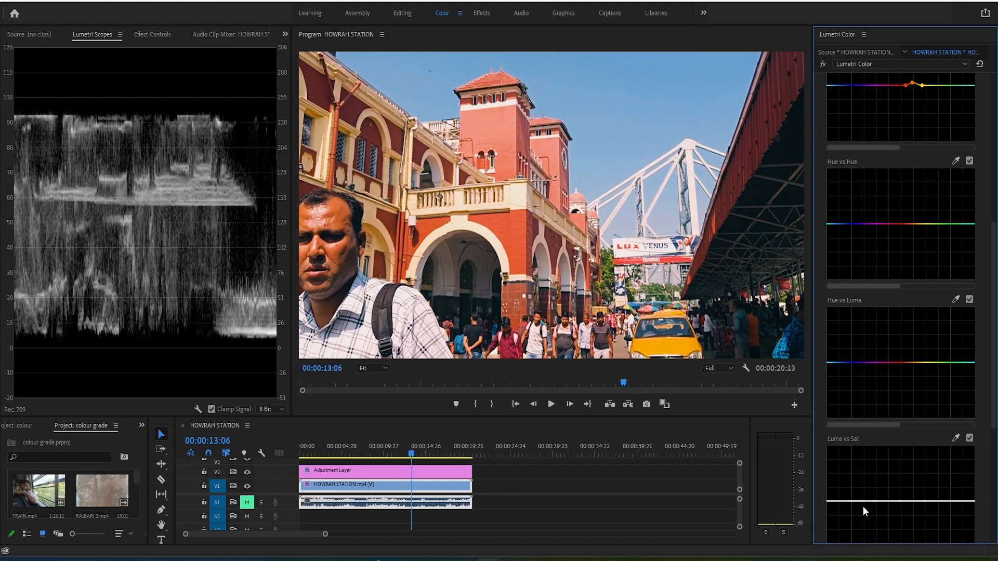
{"action": "scroll", "scroll_direction": "down", "scroll_amount": 3}
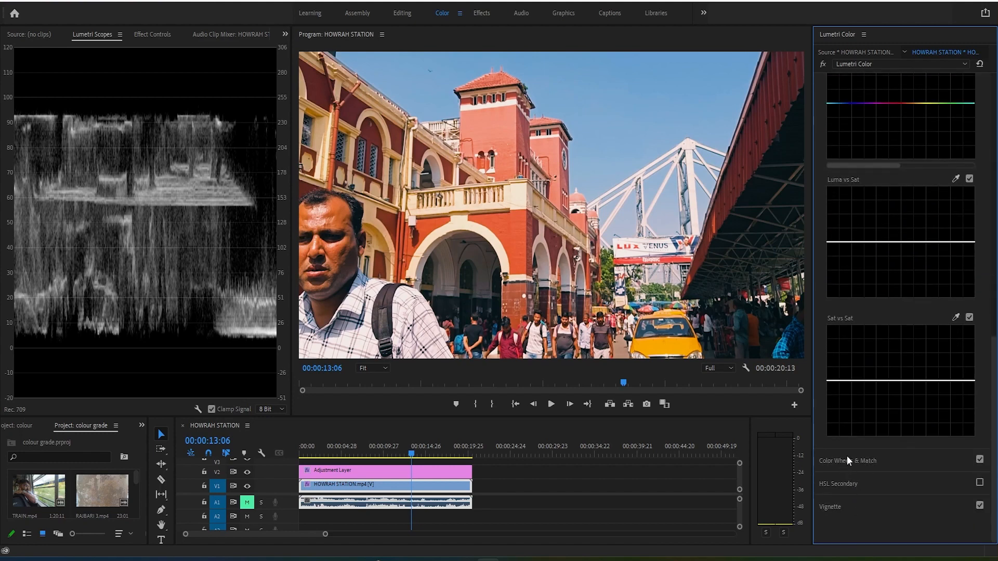
{"action": "left_click", "coordinate": [847, 460]}
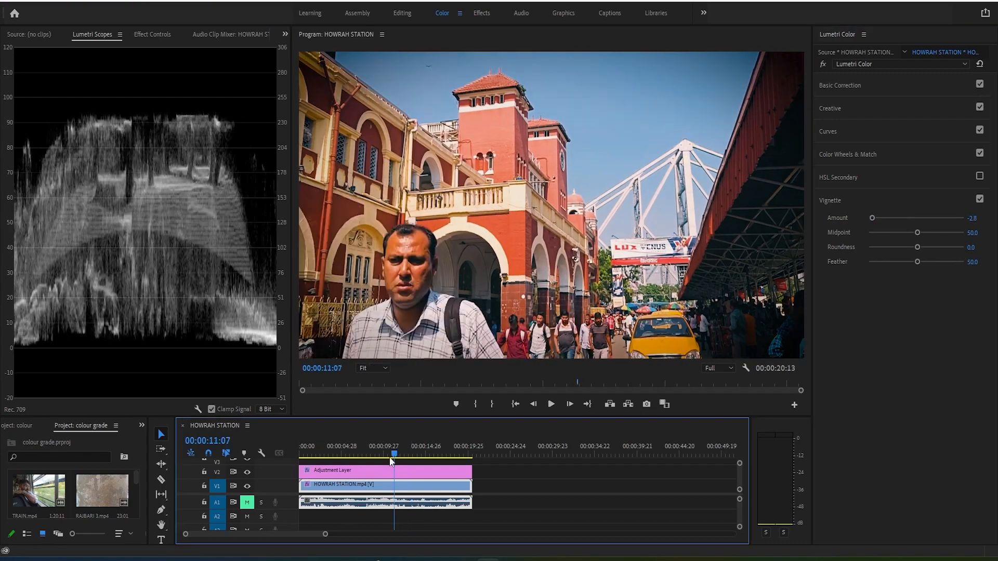
Shape the vignette to amount -3.0, midpoint 51.6, roundness -62.0 and feather 100.
{"action": "left_click", "coordinate": [321, 453]}
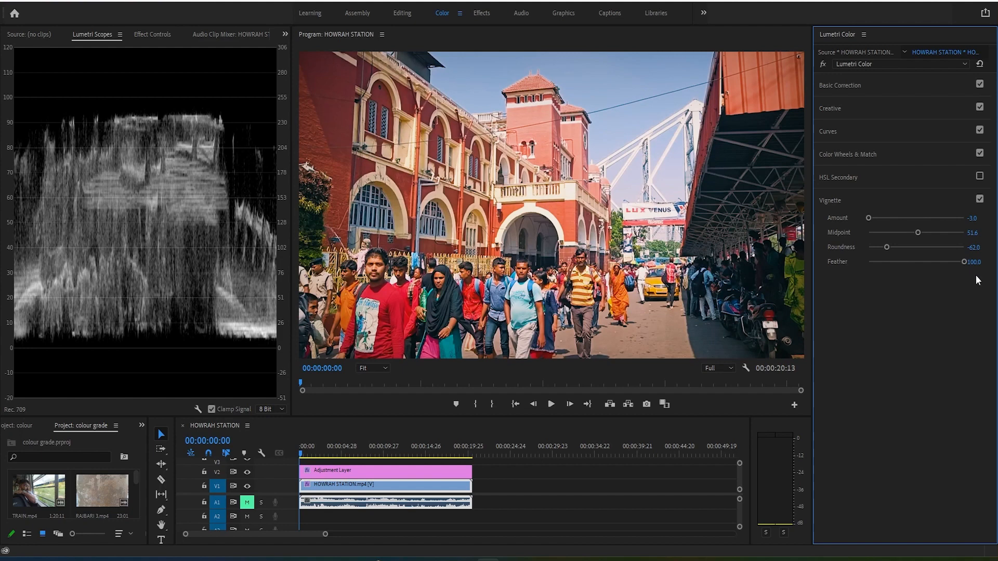
{"action": "mouse_move", "coordinate": [956, 317]}
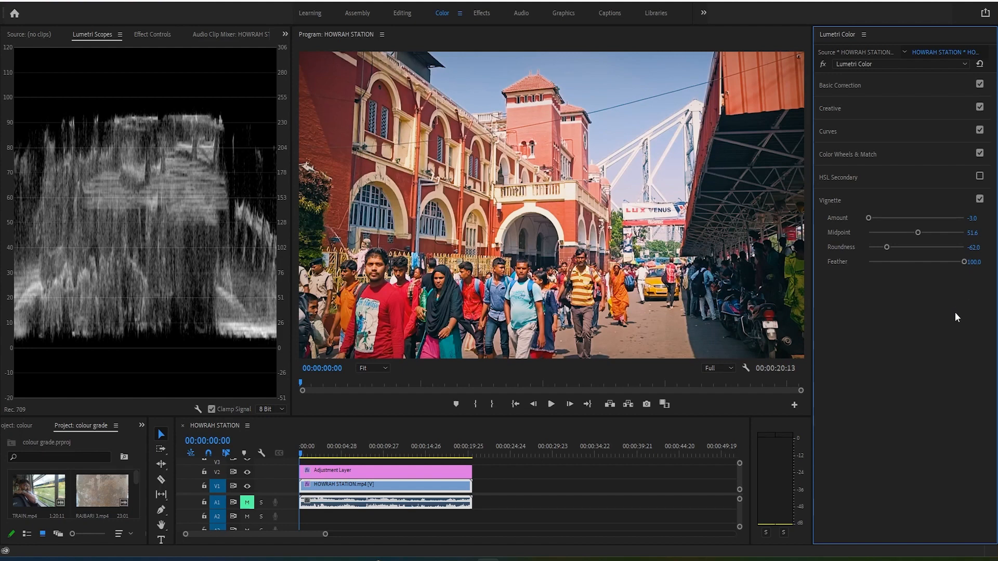